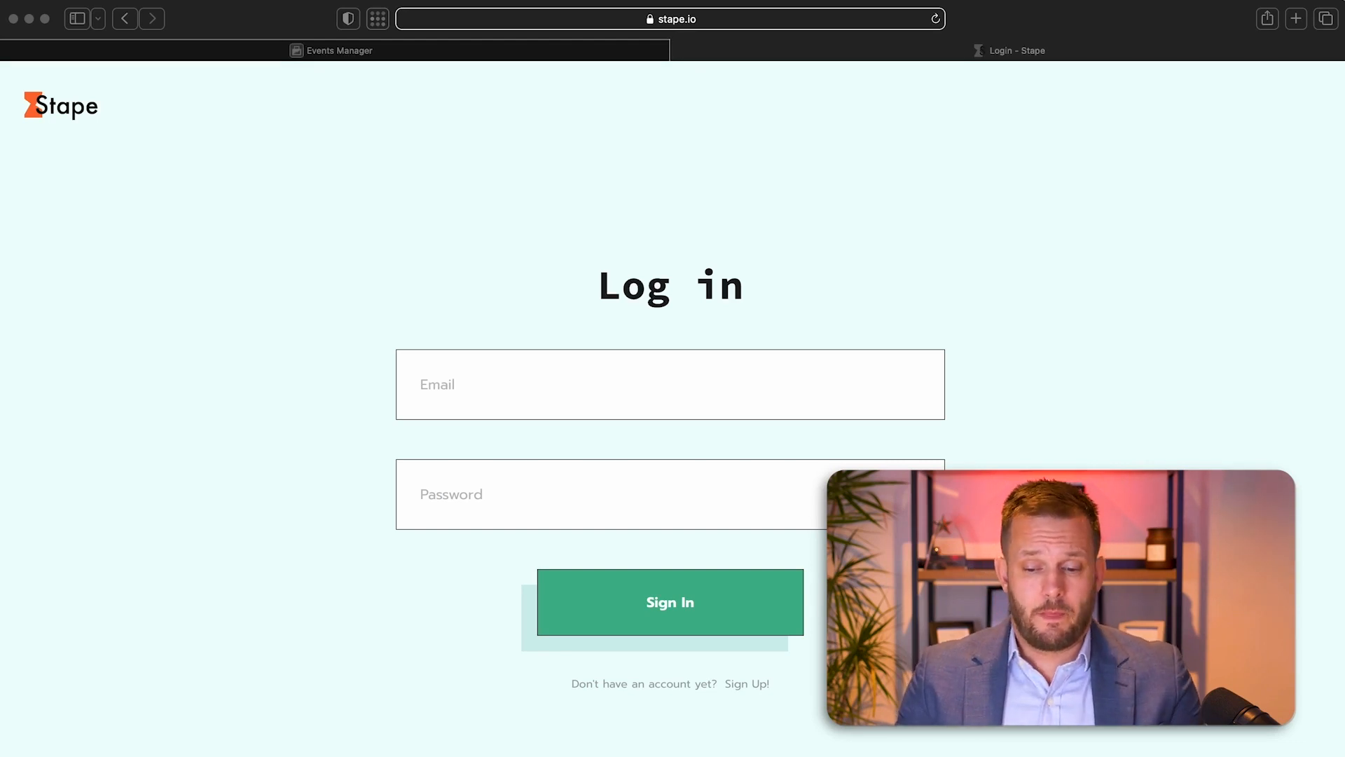
- Sign in to Stape with the account email and password to reach the dashboard
click(669, 383)
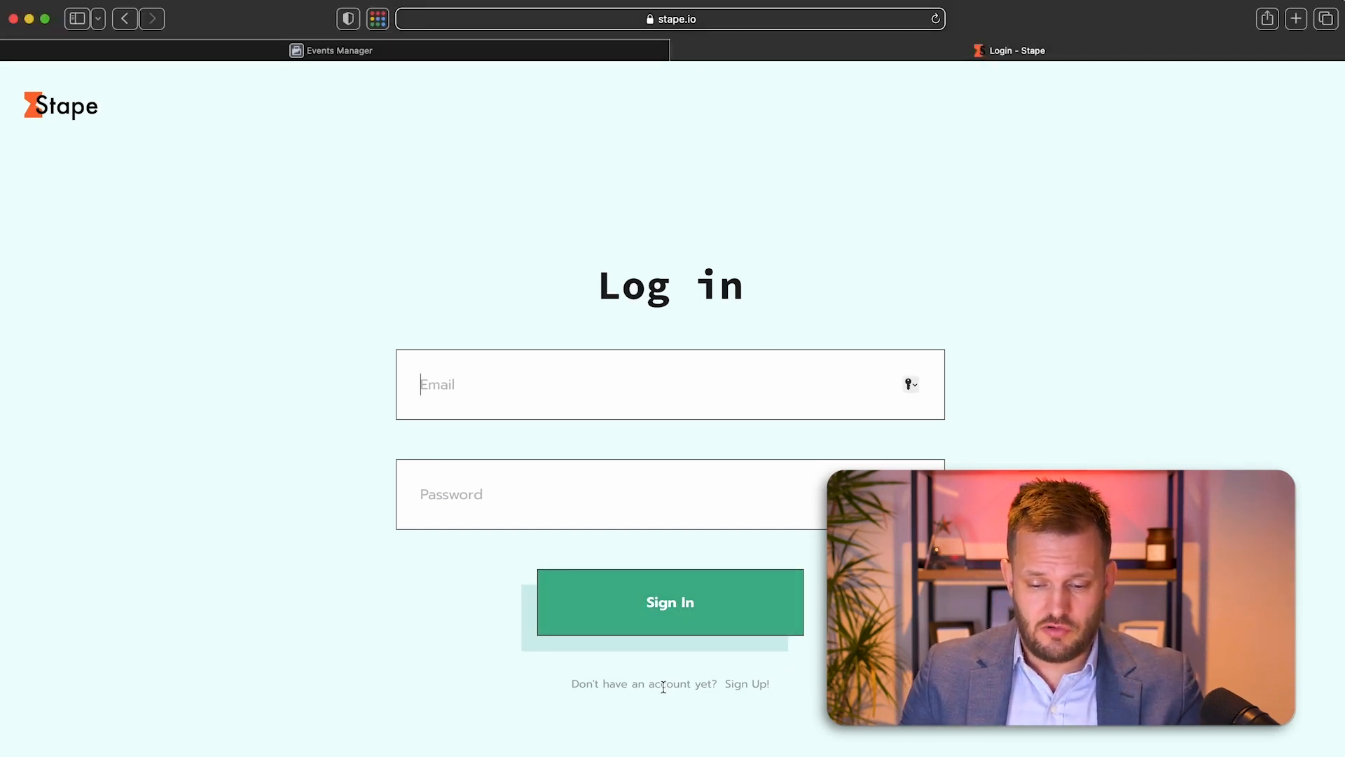
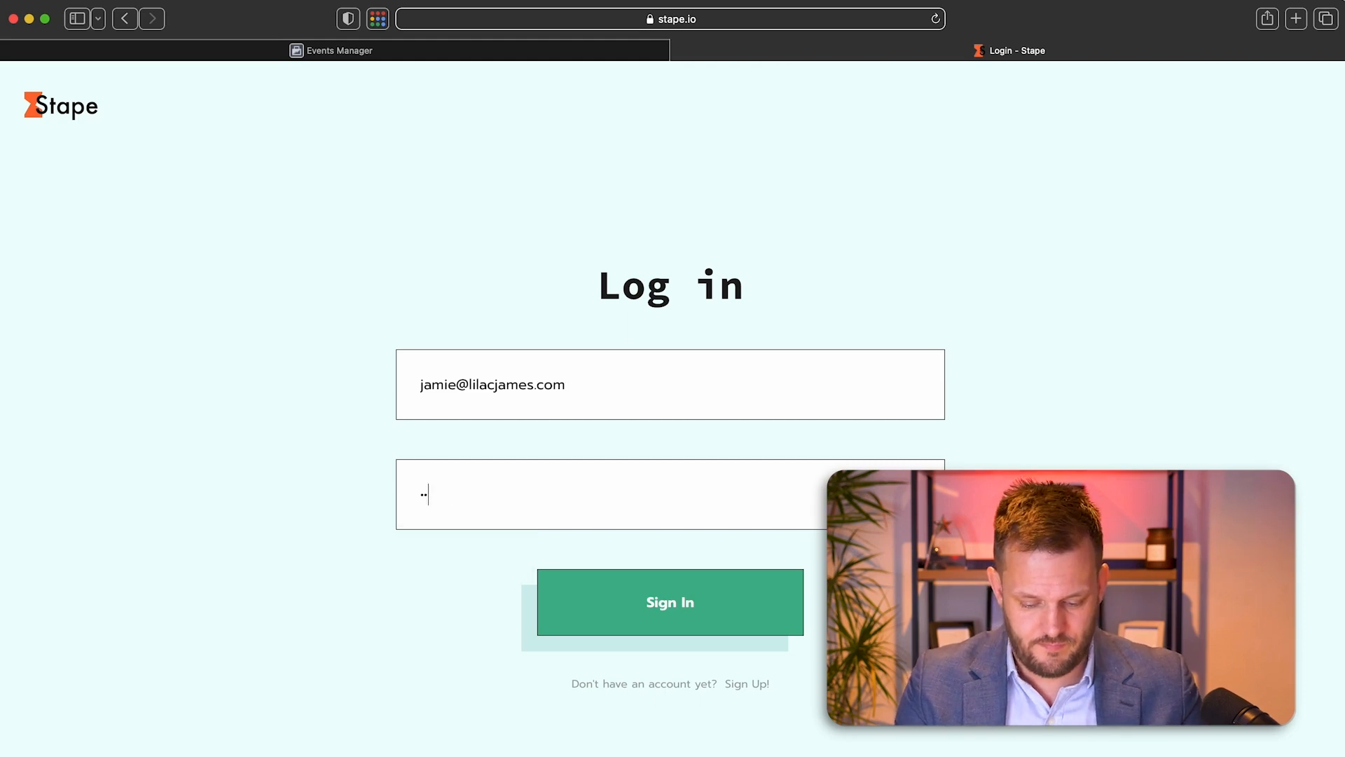
click(669, 601)
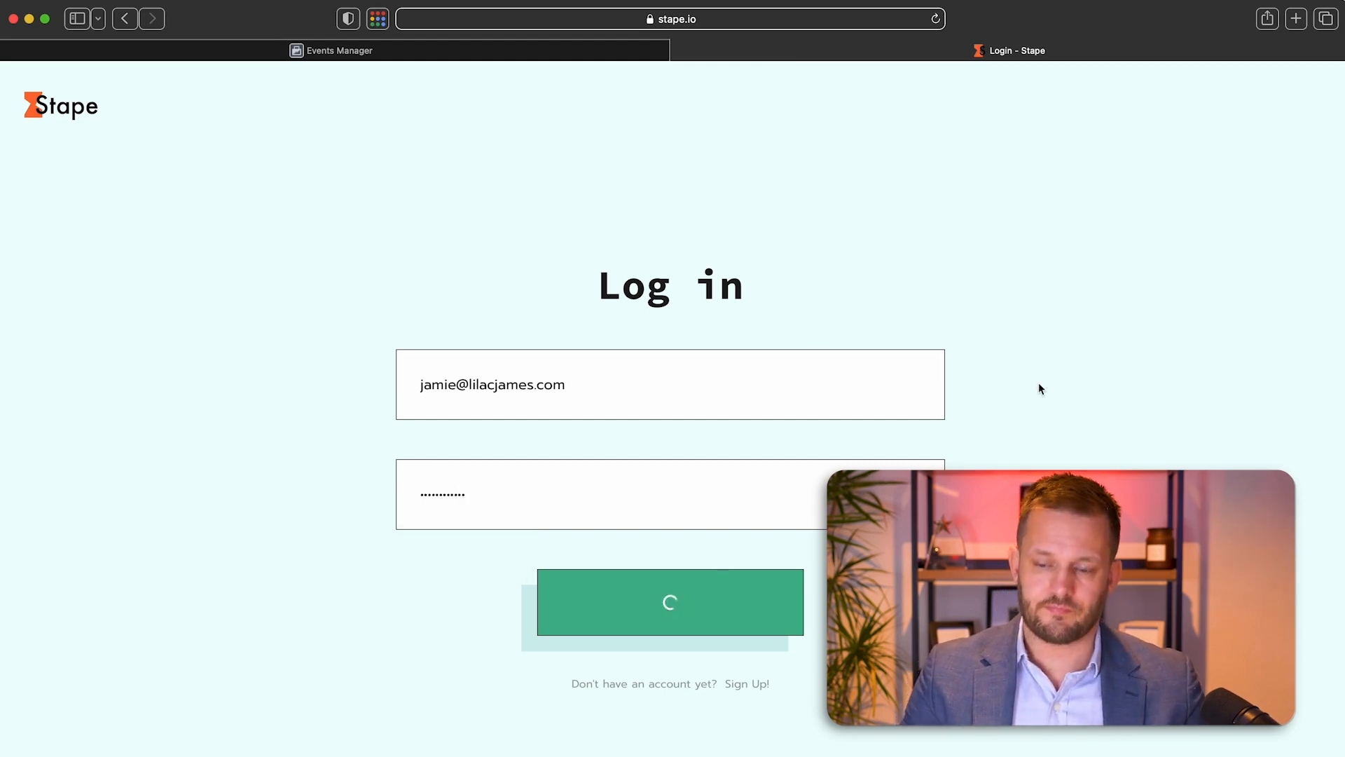
click(669, 600)
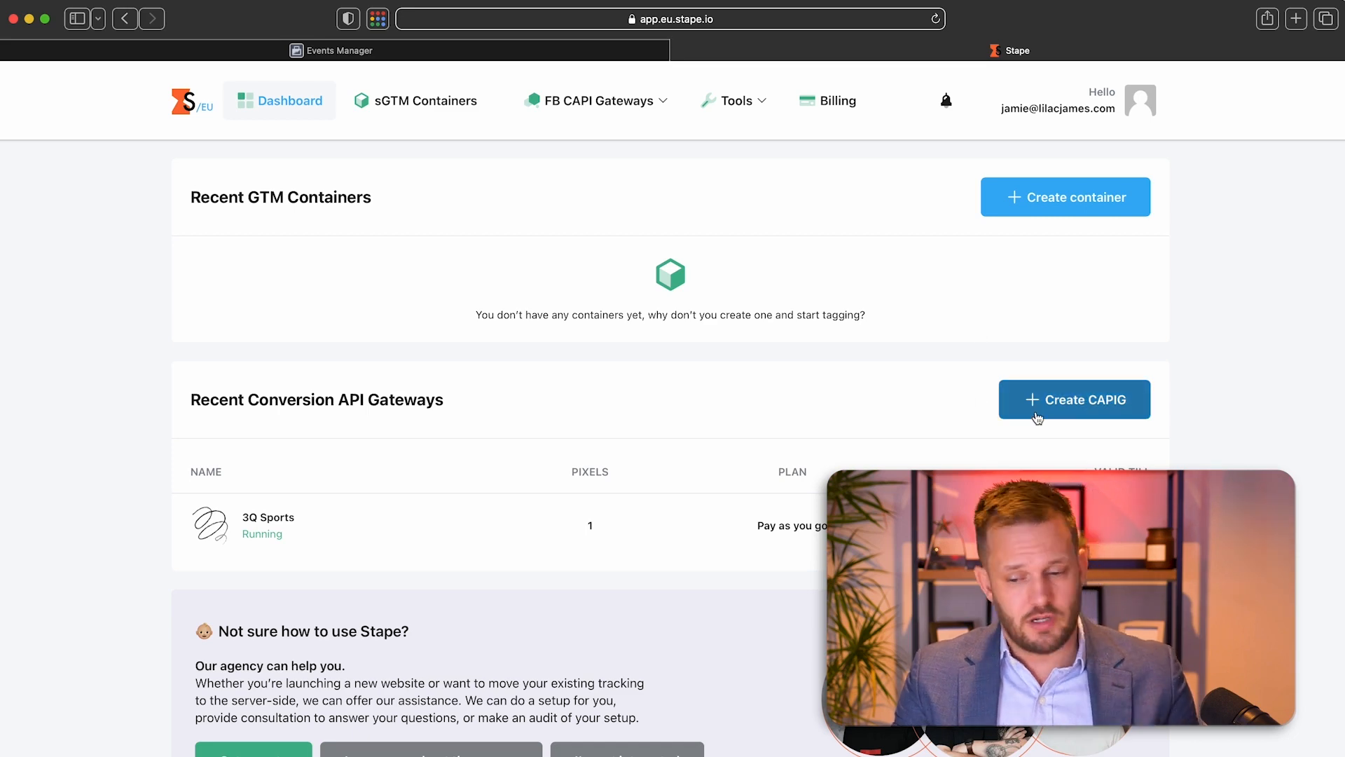
- Create a new Conversions API gateway named Test with the default location
click(1073, 398)
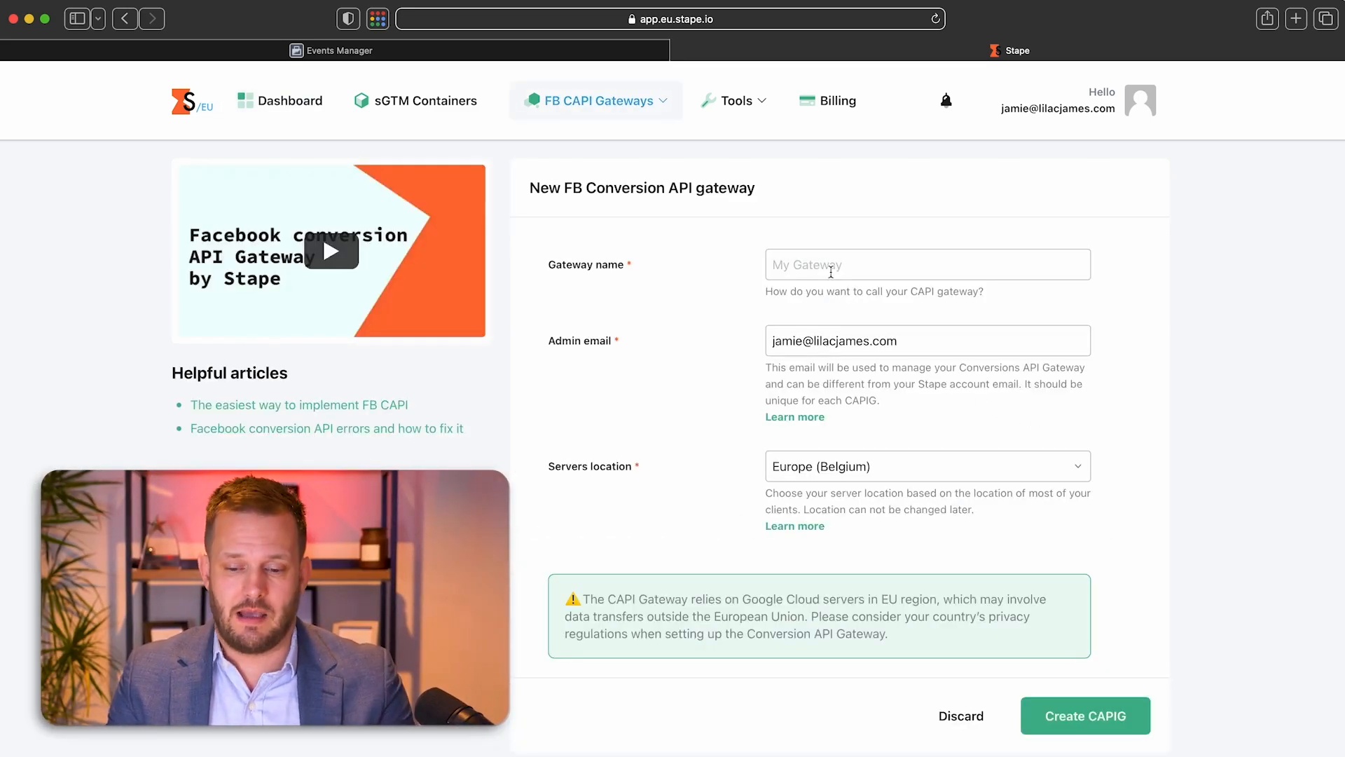
text(Test)
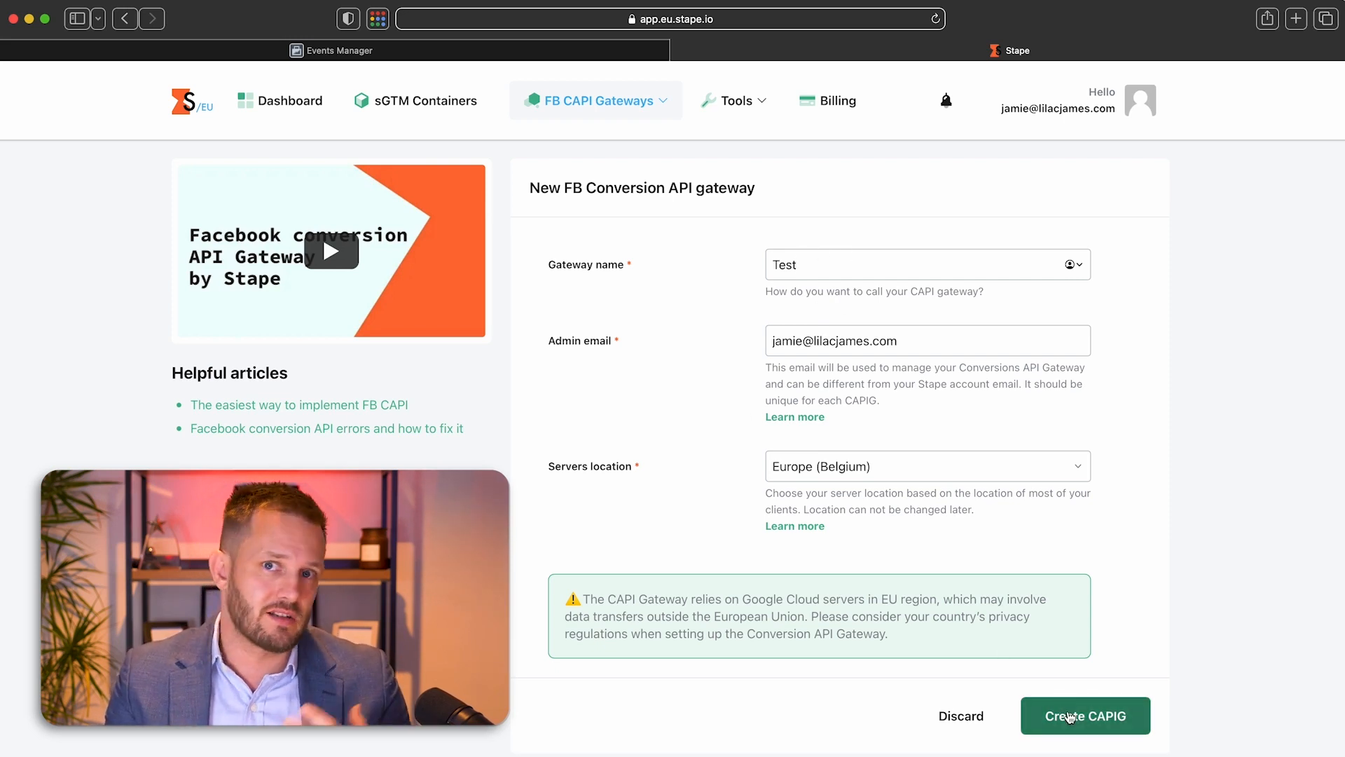
click(1084, 715)
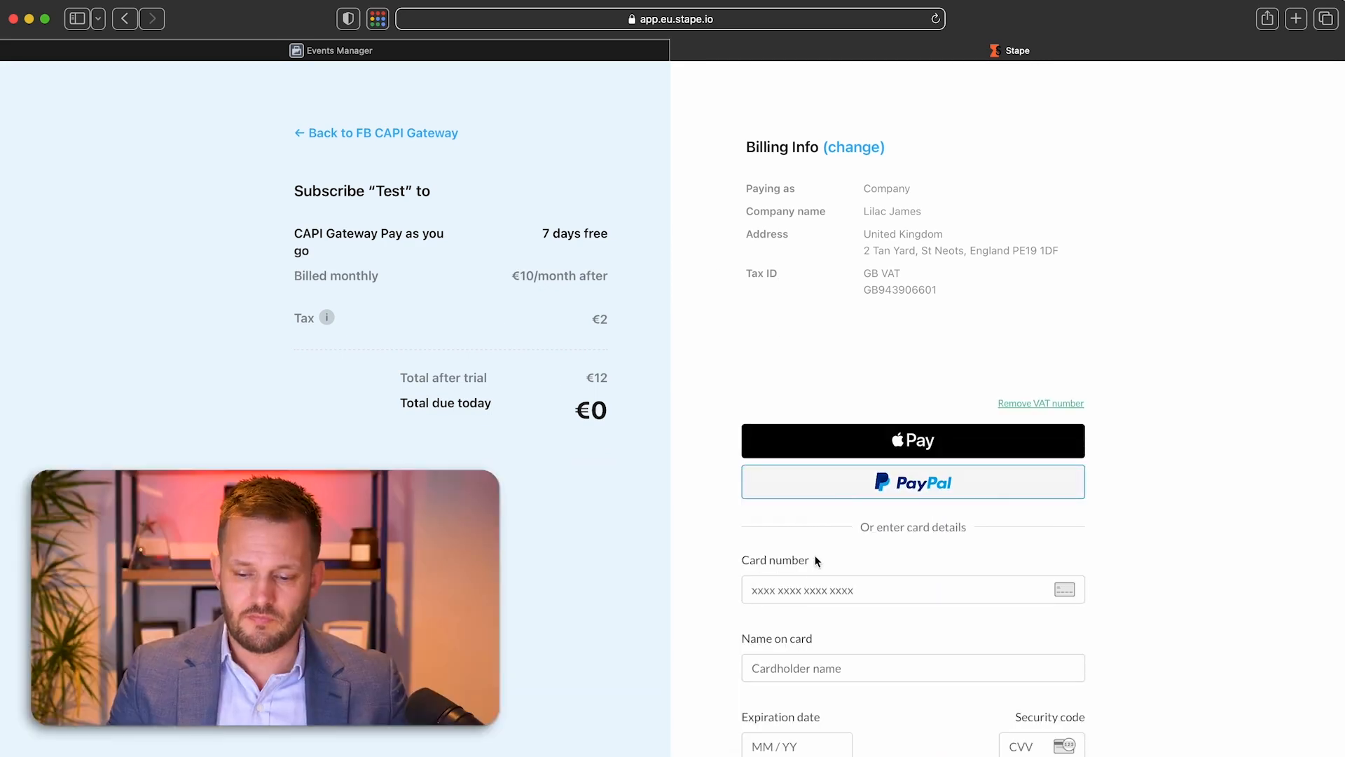
- Scroll through the checkout to start the 7-day free trial for the Test gateway
scroll(down, 3)
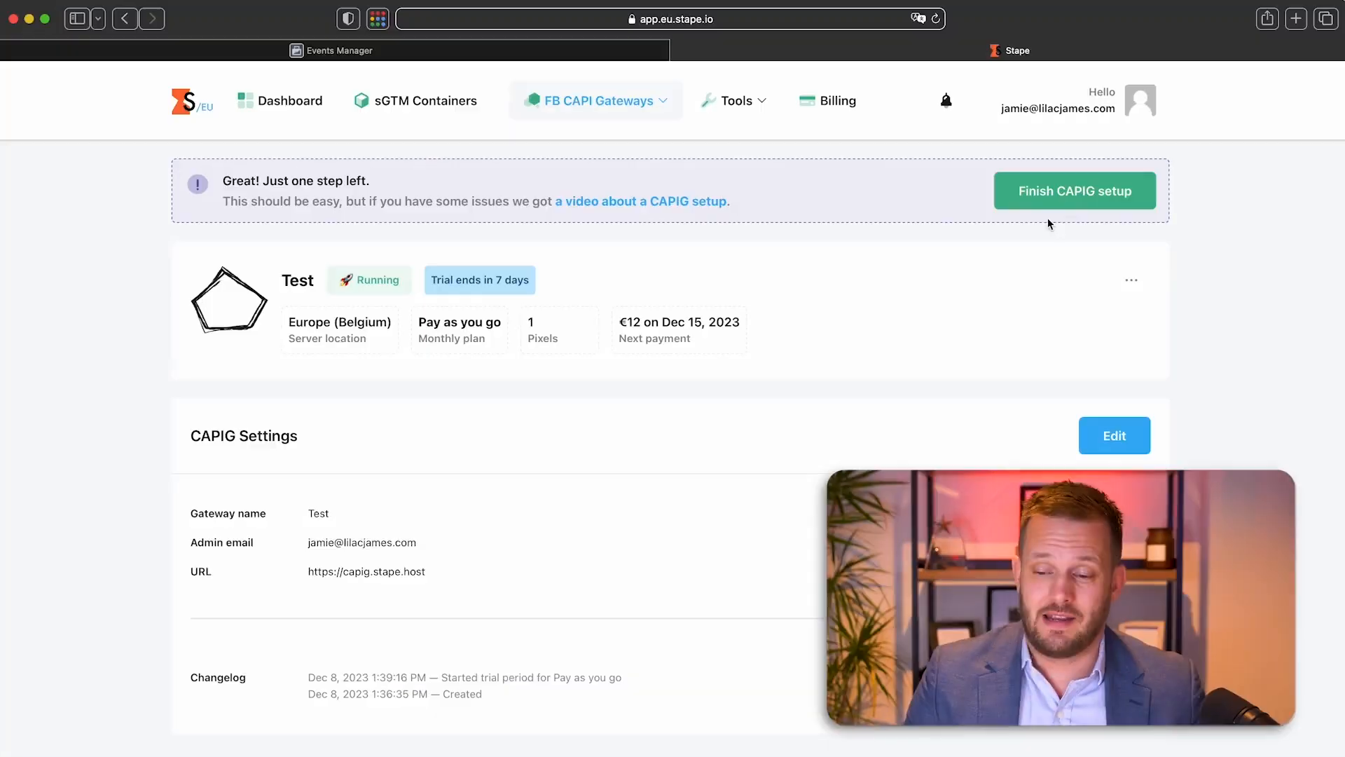
click(1074, 190)
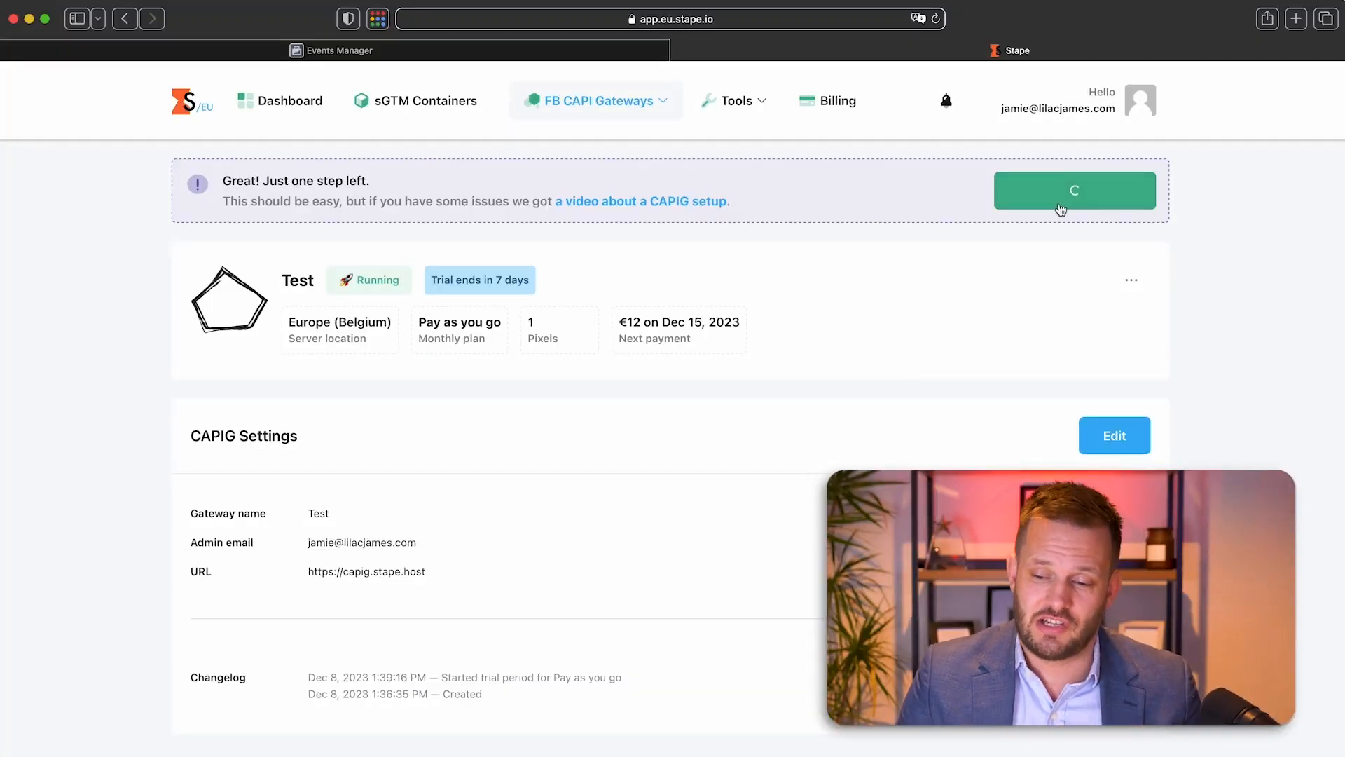
click(1074, 190)
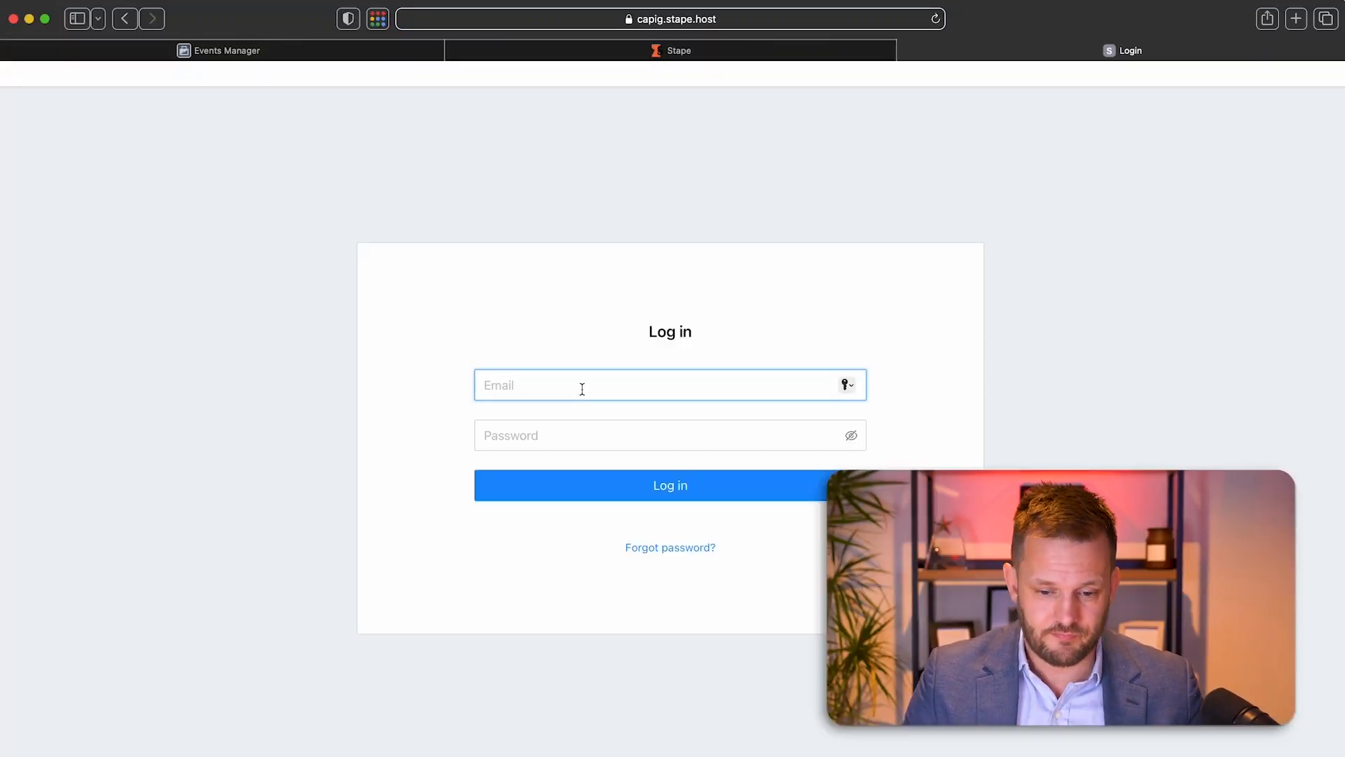
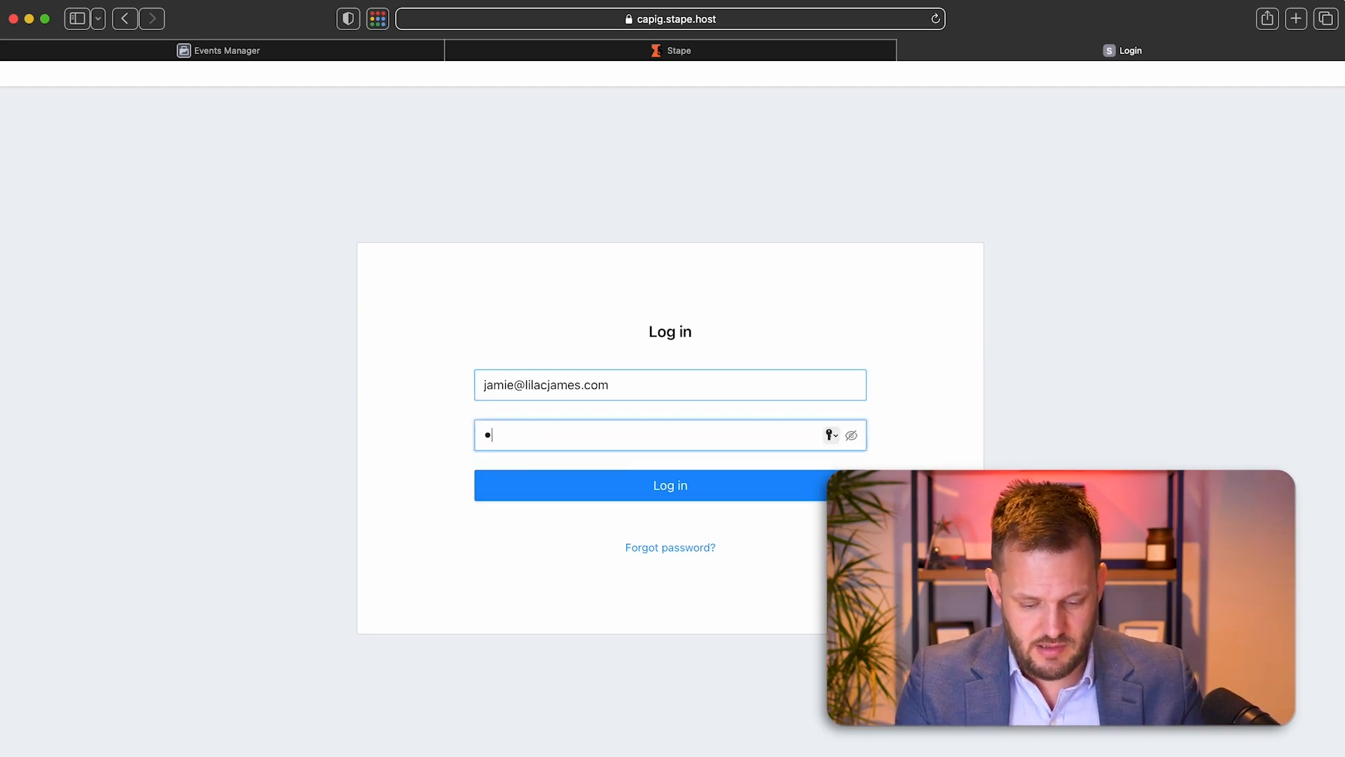
text(password)
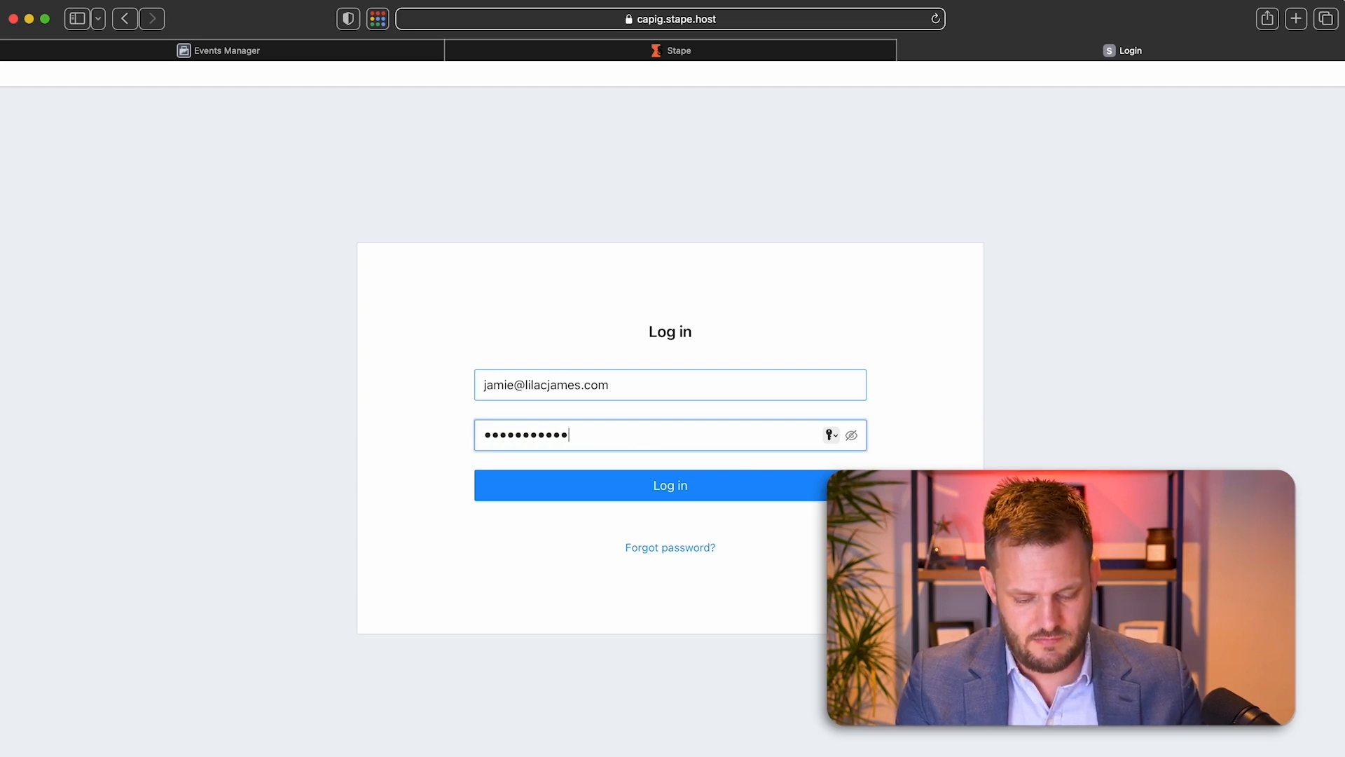
click(670, 485)
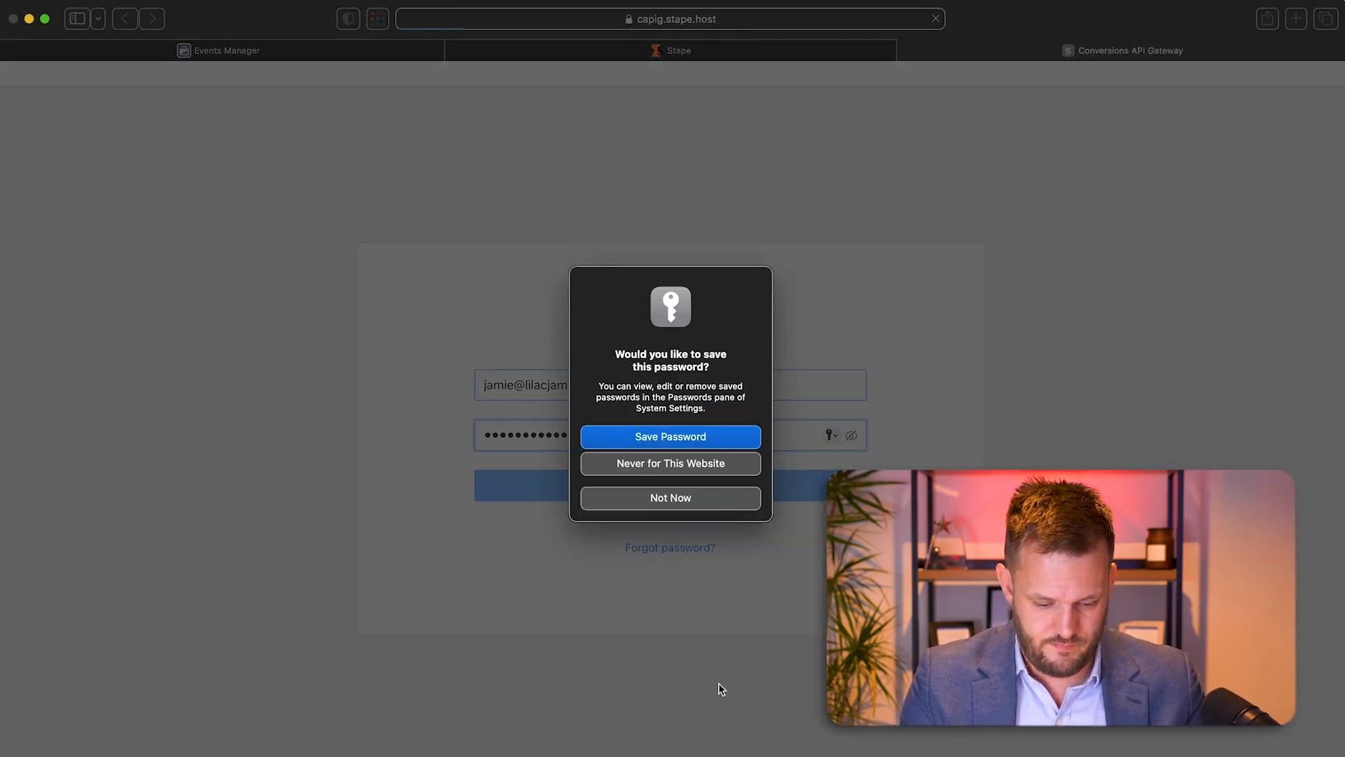
click(669, 436)
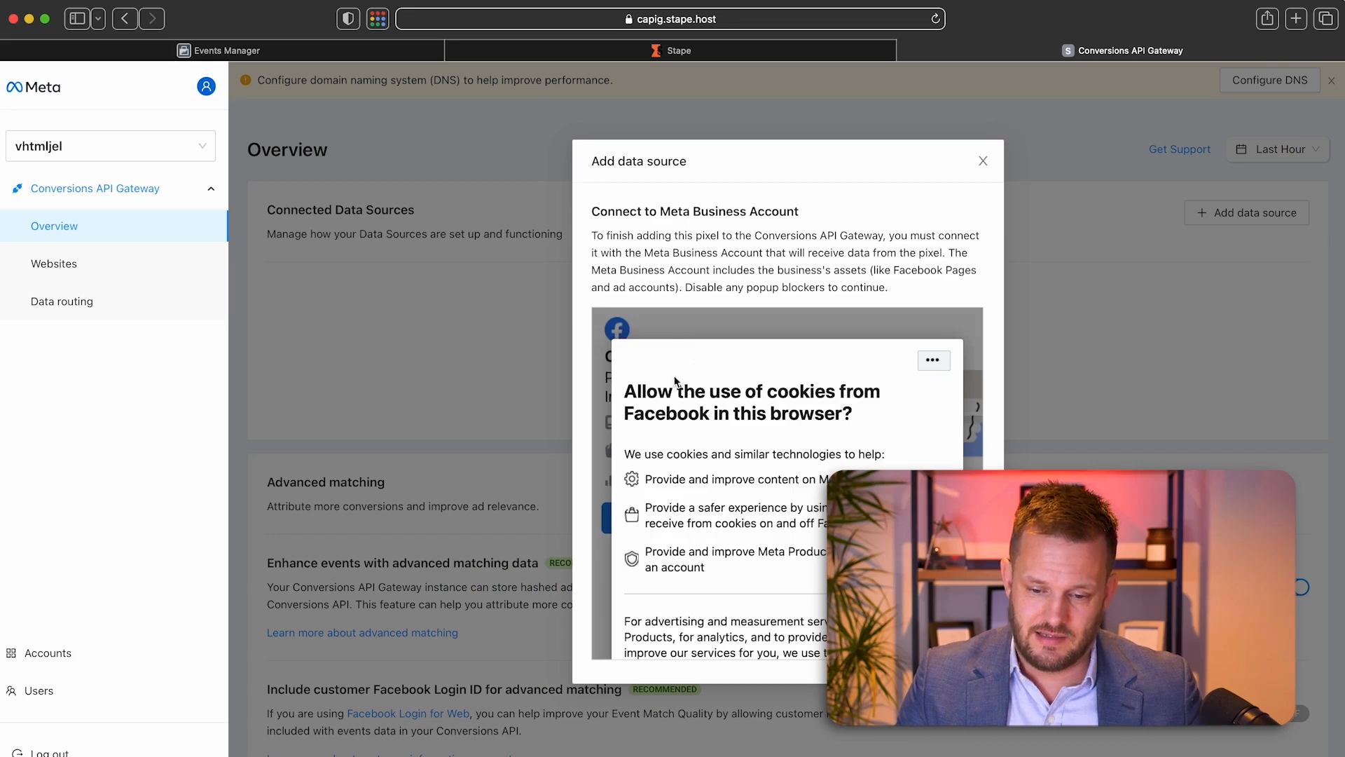
- Connect the Meta Business Account via Facebook, enabling Meta Business Extension with the chosen Business Manager
scroll(down, 3)
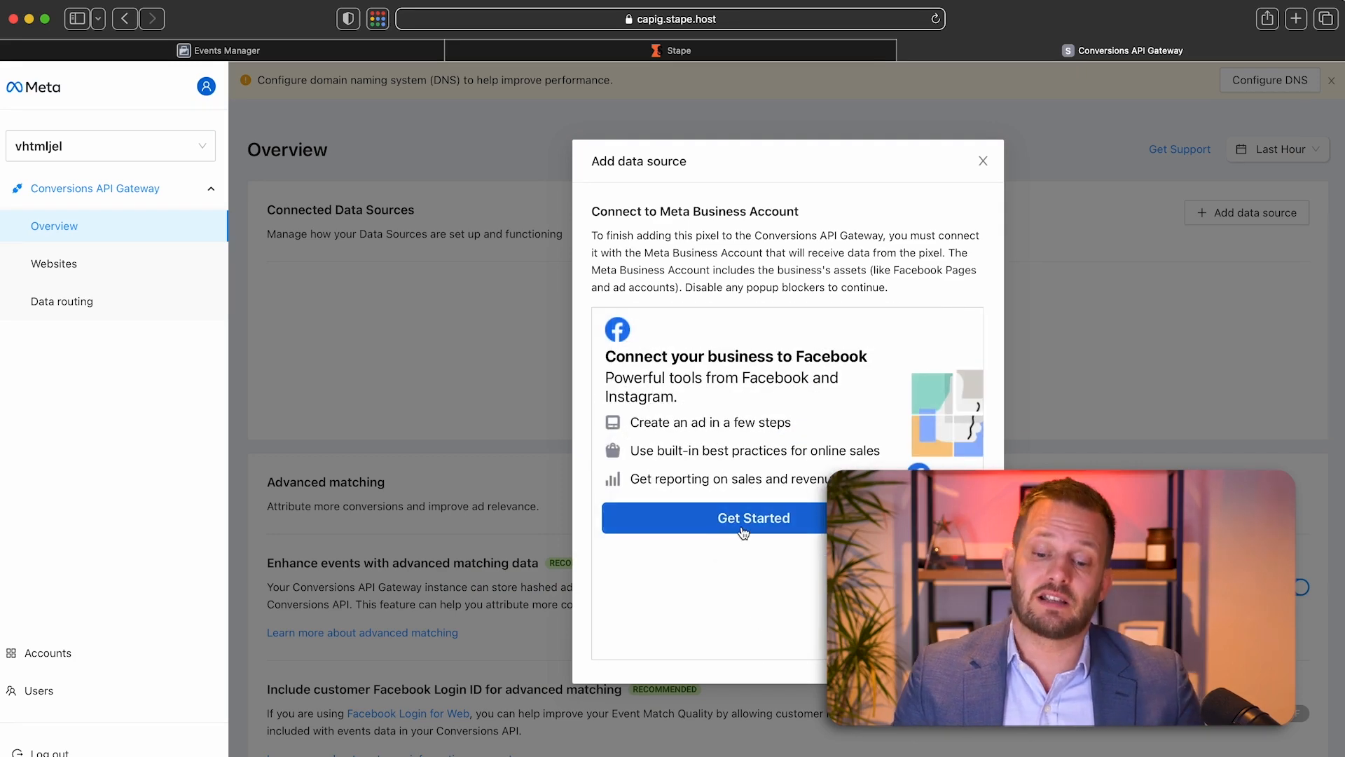
click(753, 517)
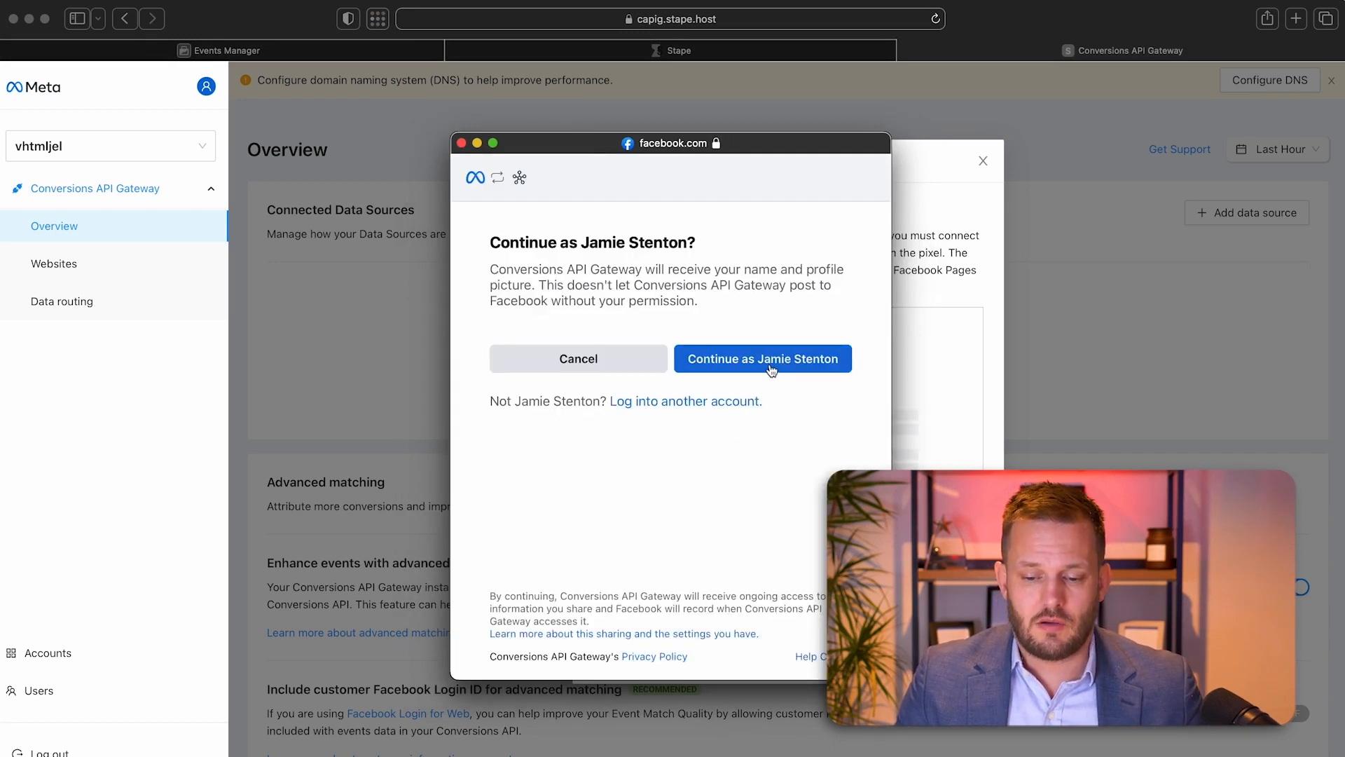
click(761, 358)
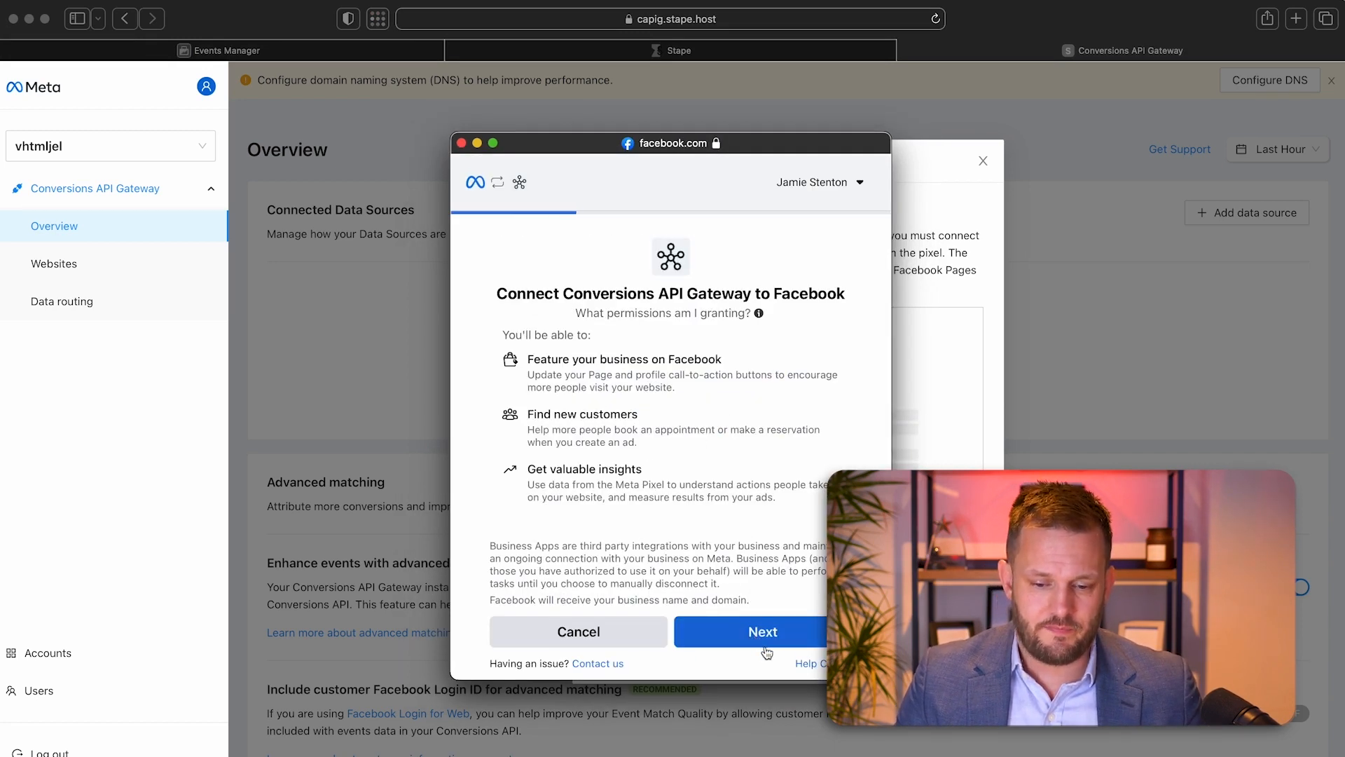
click(761, 631)
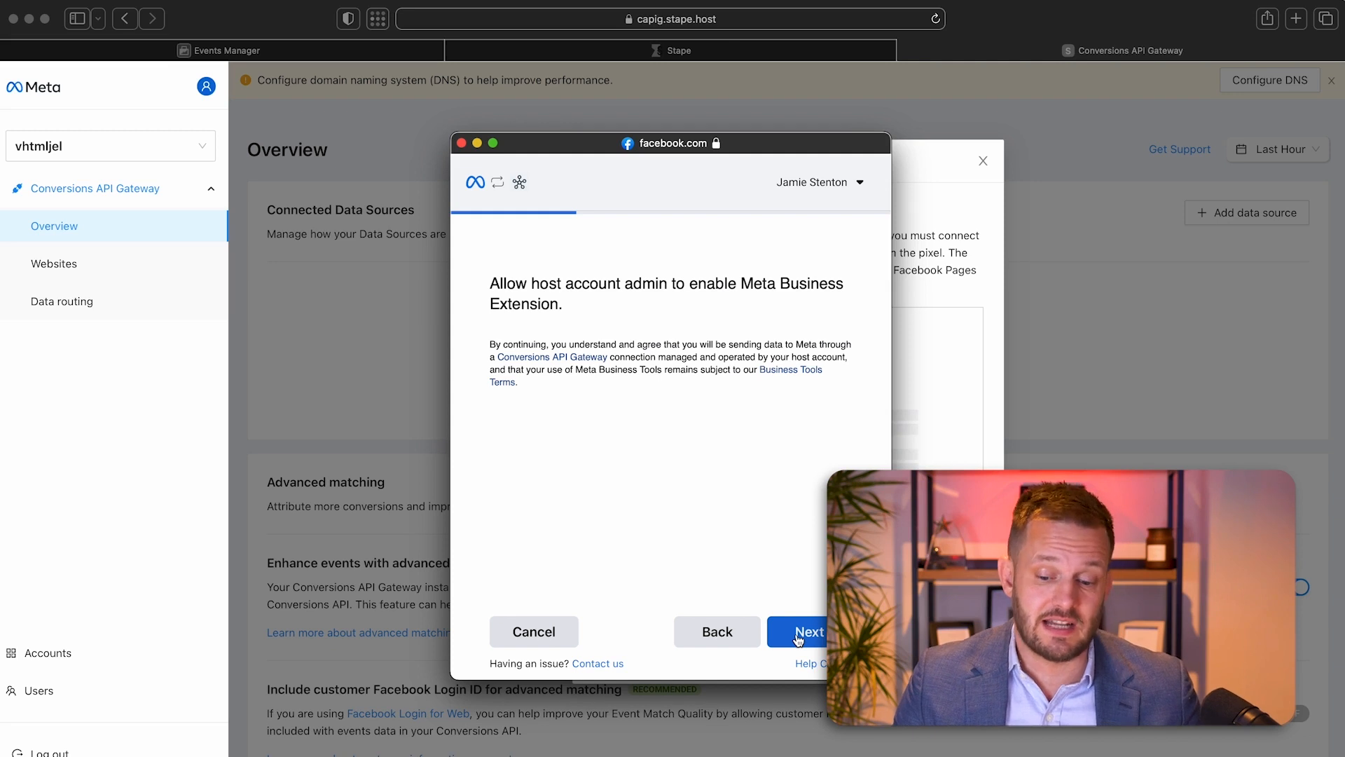
click(806, 632)
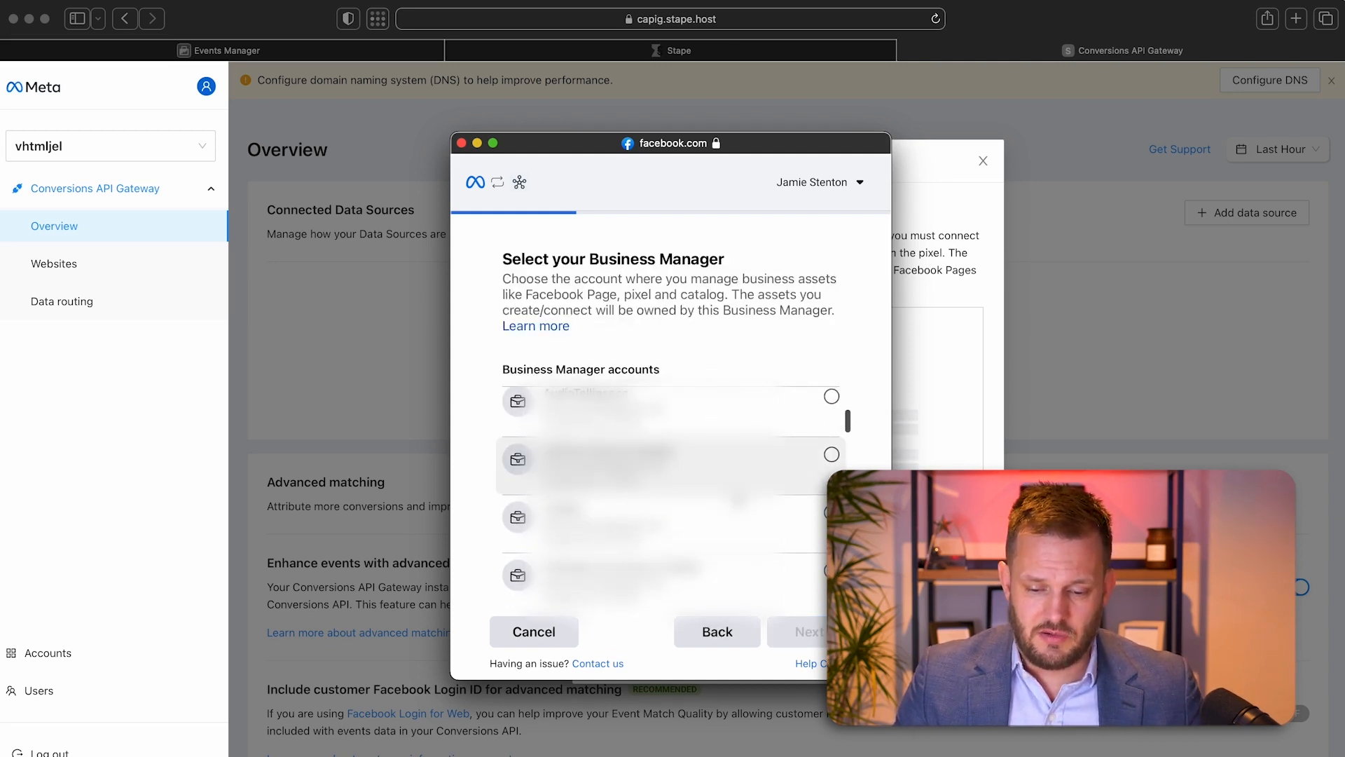
click(830, 454)
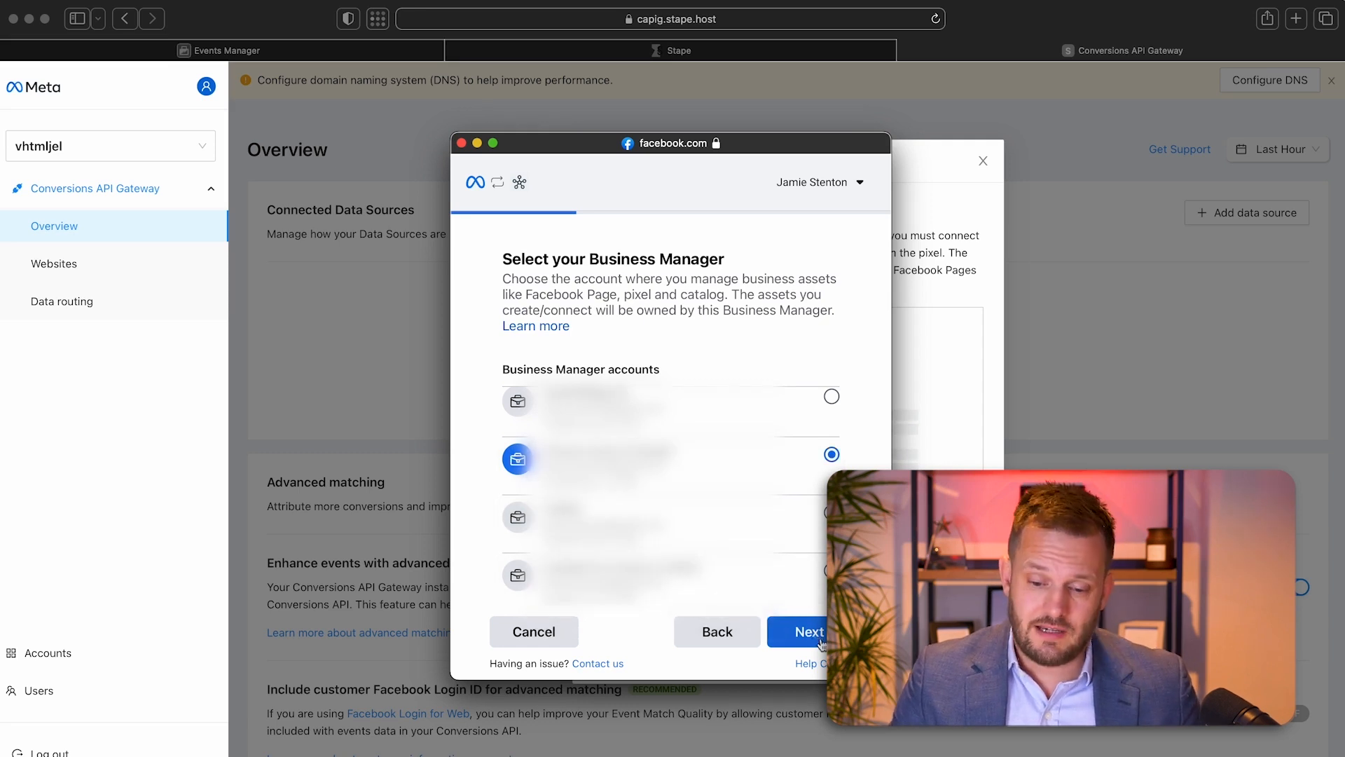
click(807, 631)
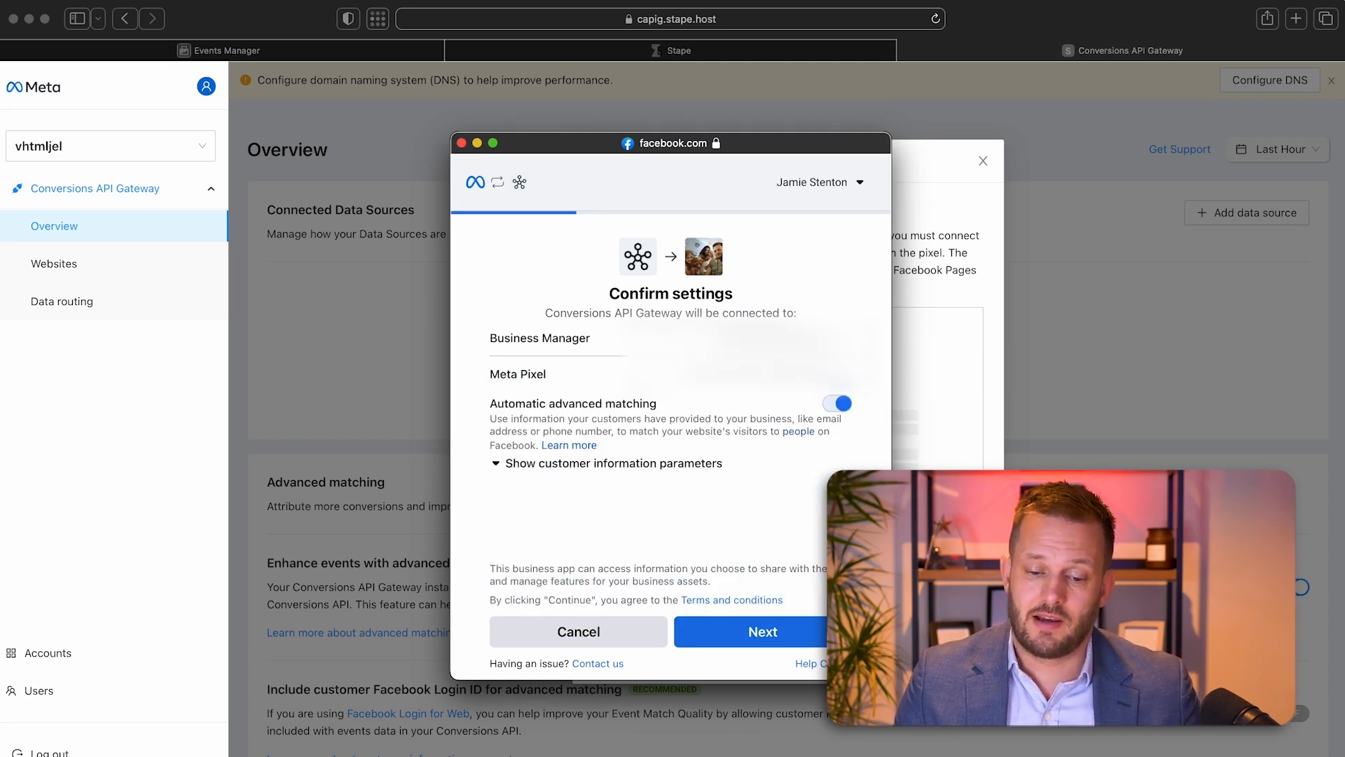
- Confirm the gateway settings and permissions so the Meta pixel appears as a connected data source
click(749, 631)
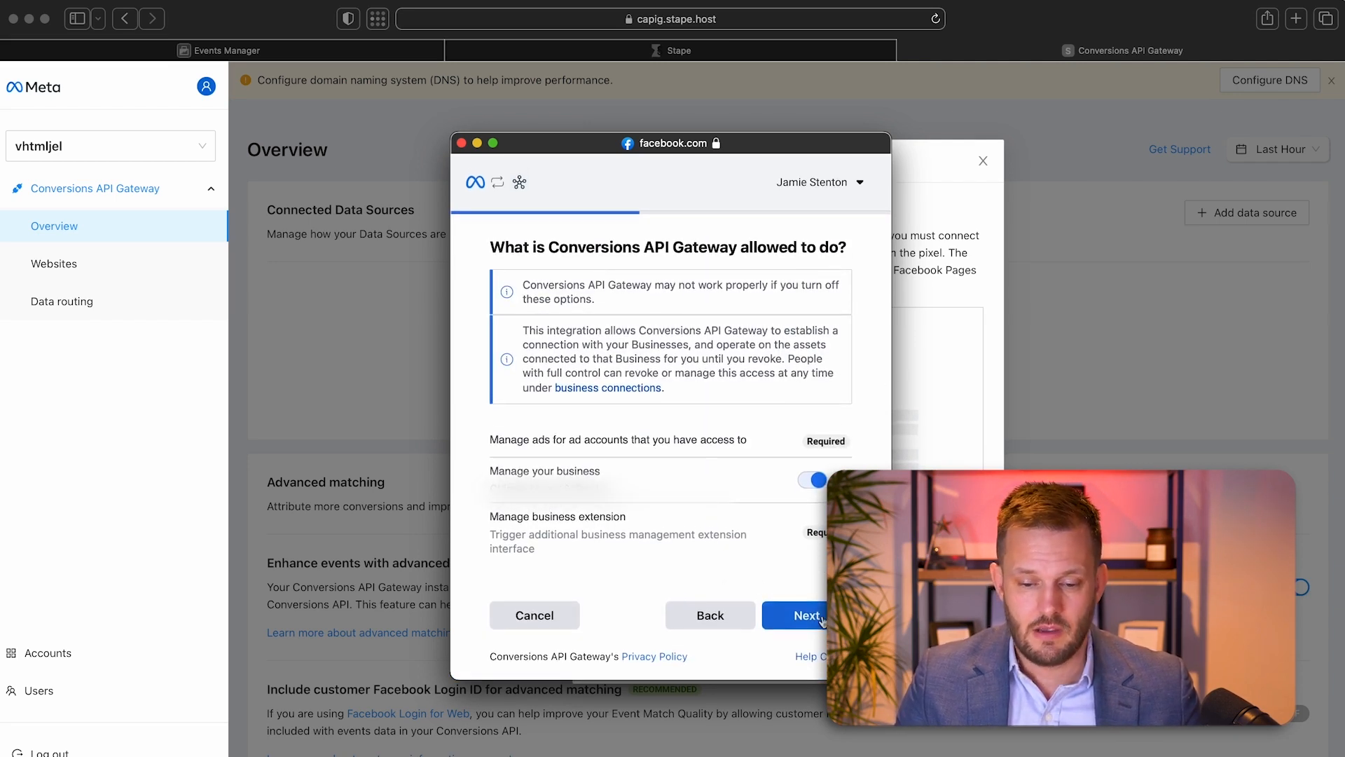
click(793, 615)
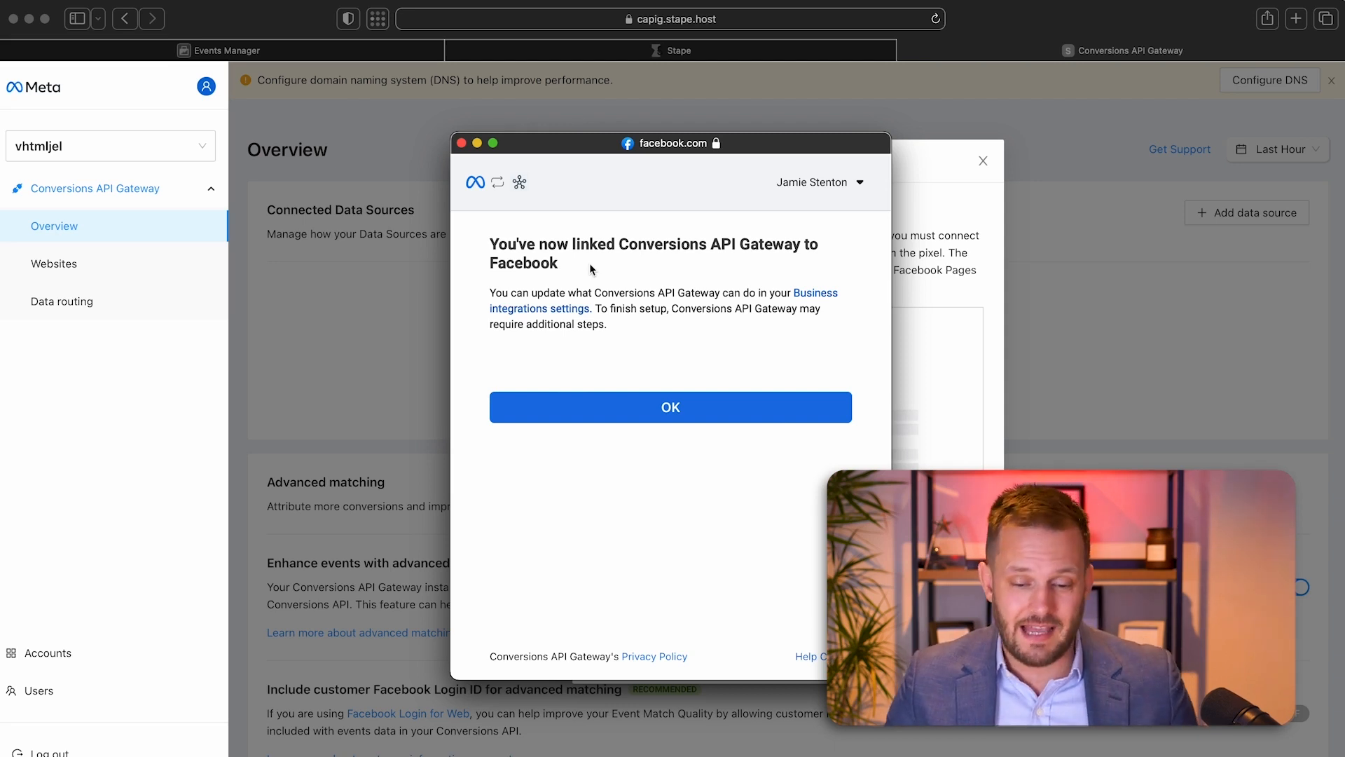
click(670, 406)
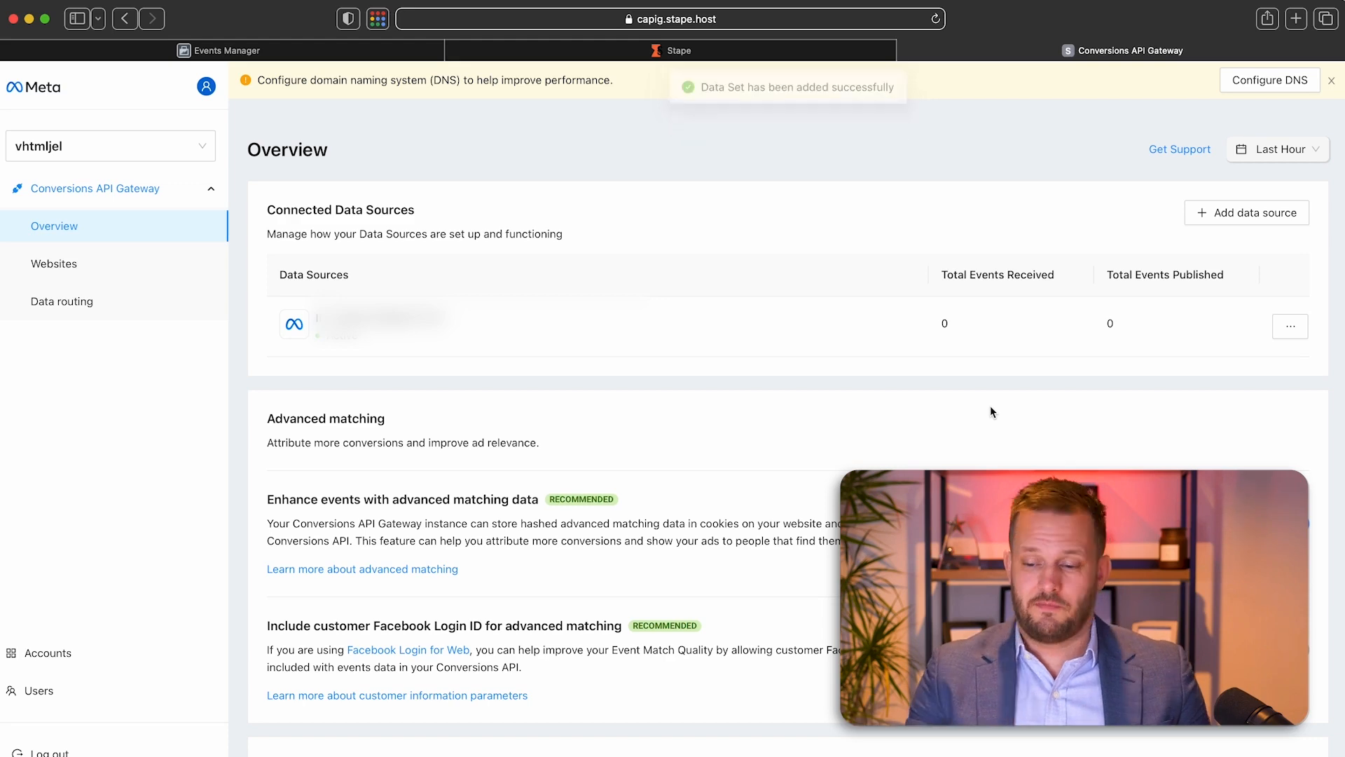
- Scroll to the Event Activity section showing no events received yet
scroll(down, 3)
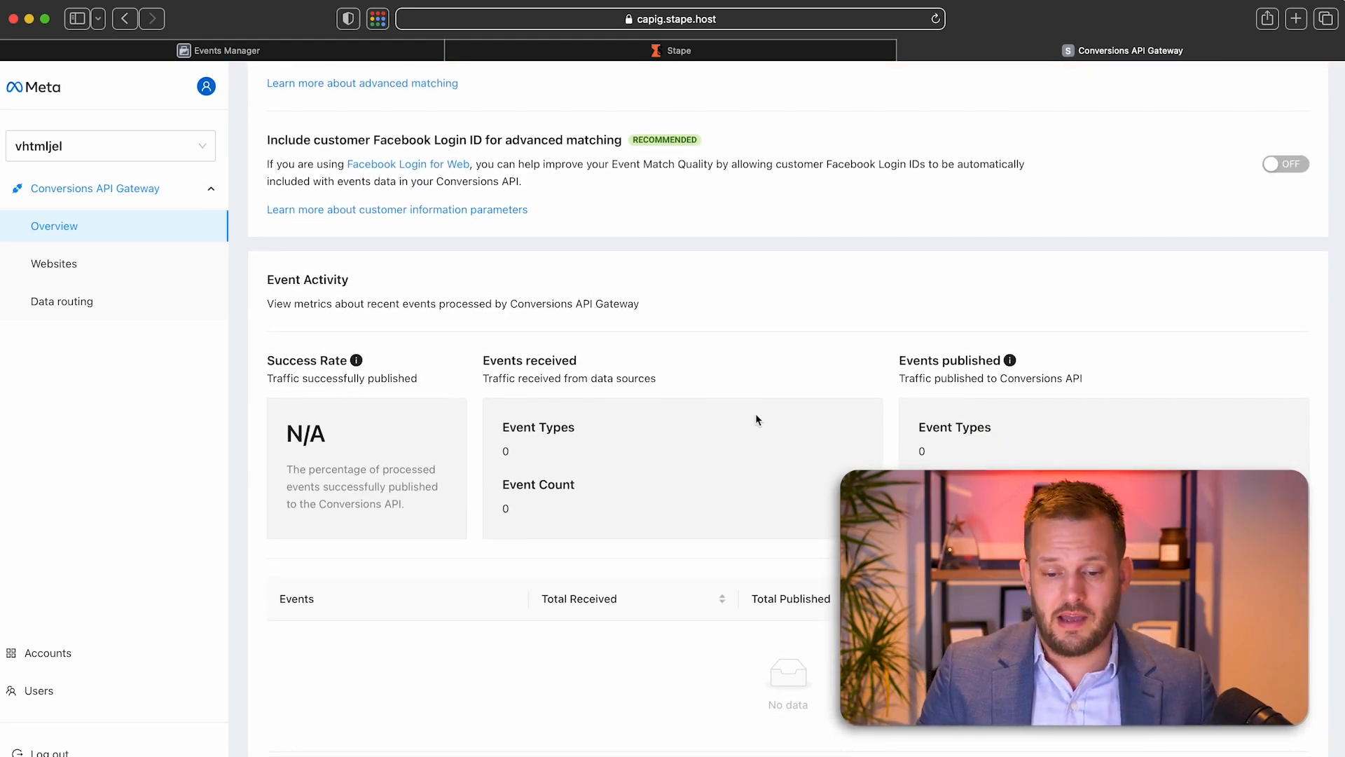
mouse_move(531, 405)
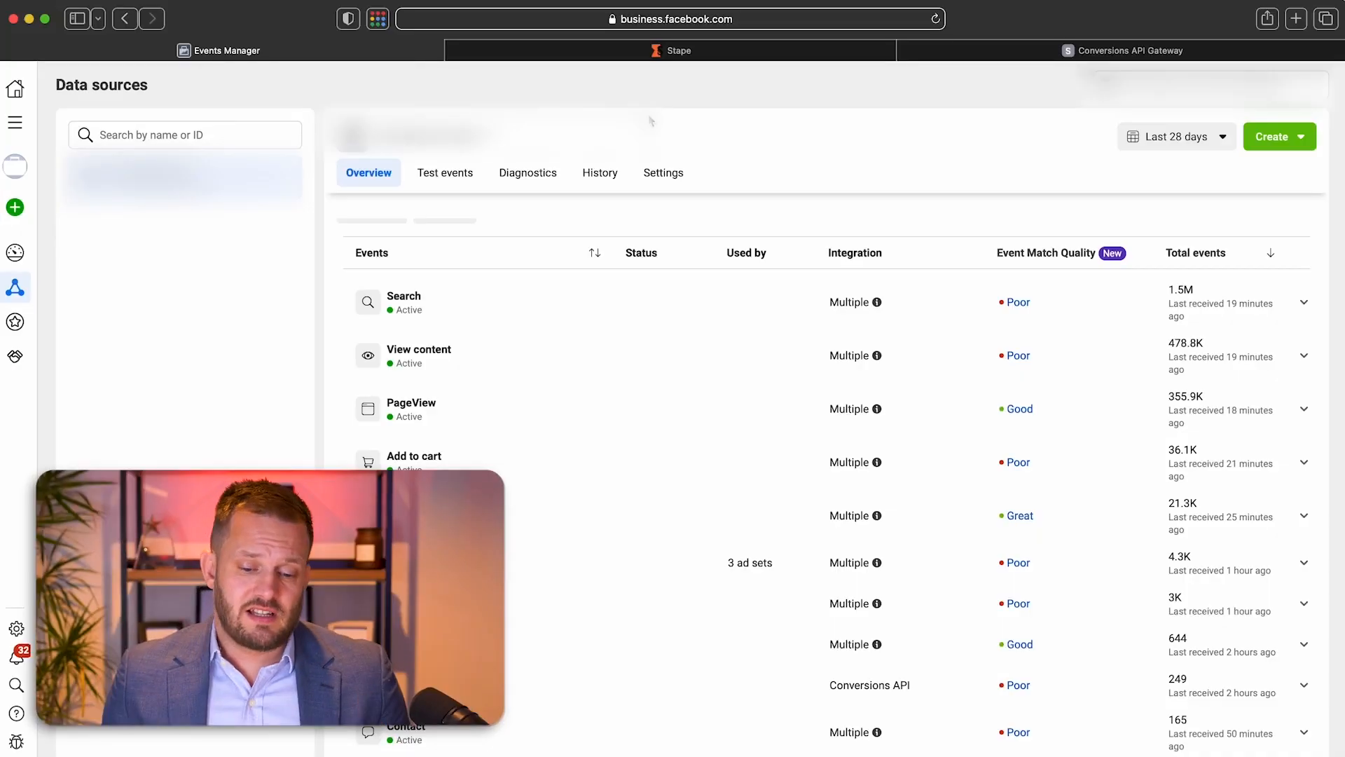
mouse_move(804, 371)
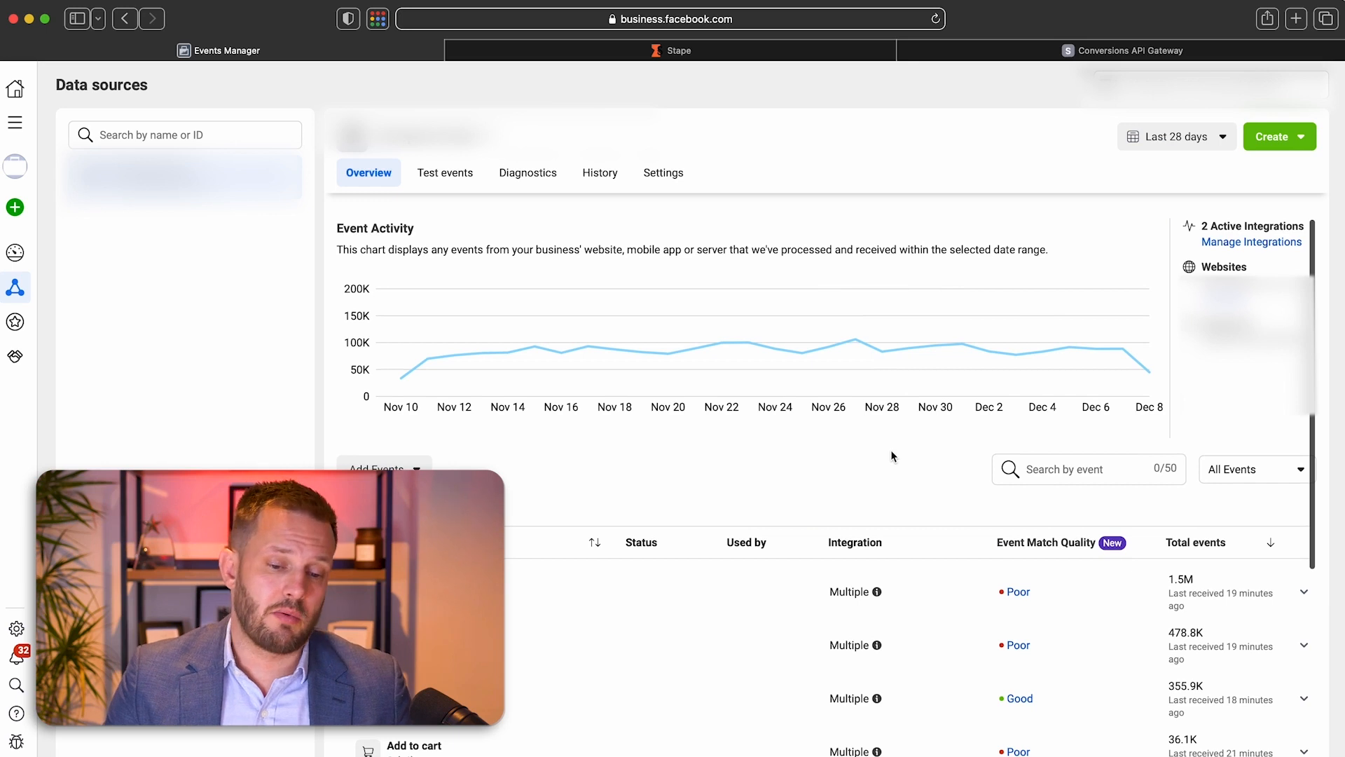
mouse_move(1122, 183)
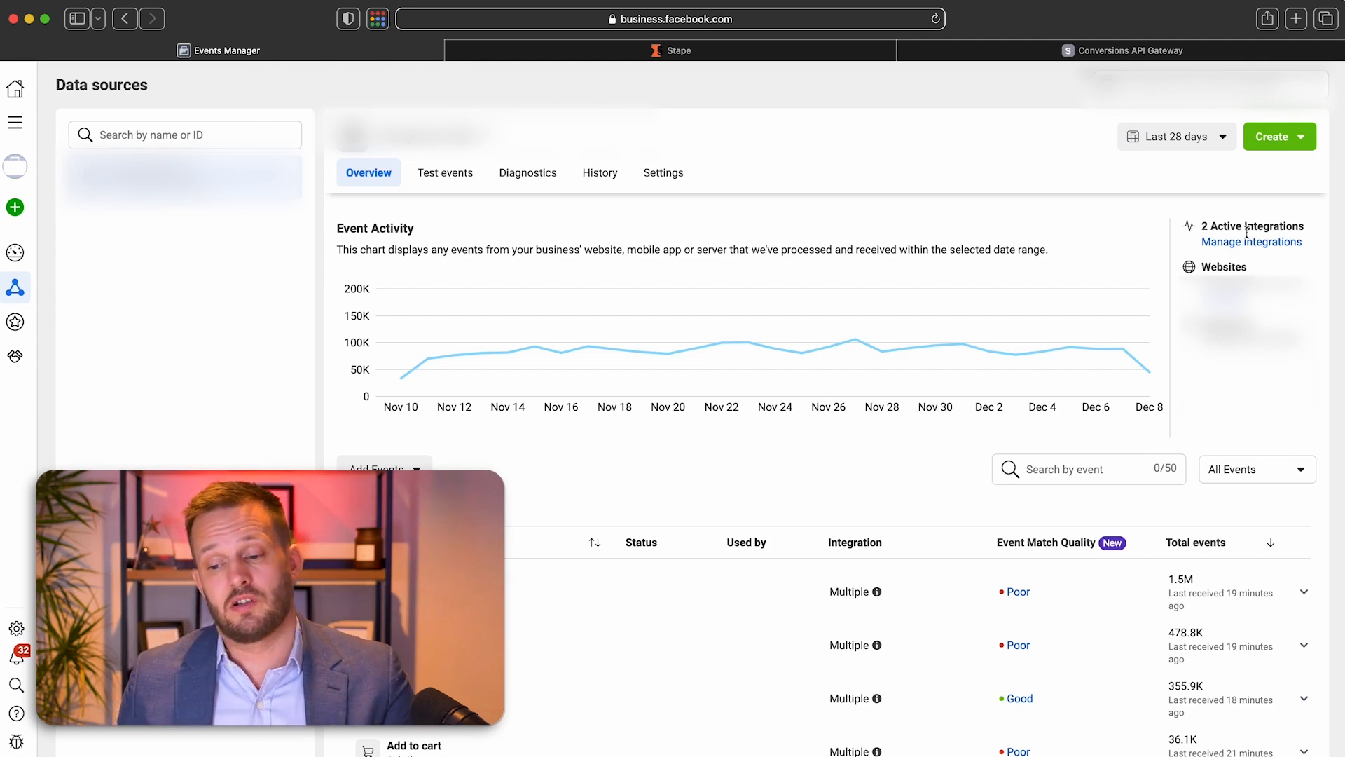
click(1251, 241)
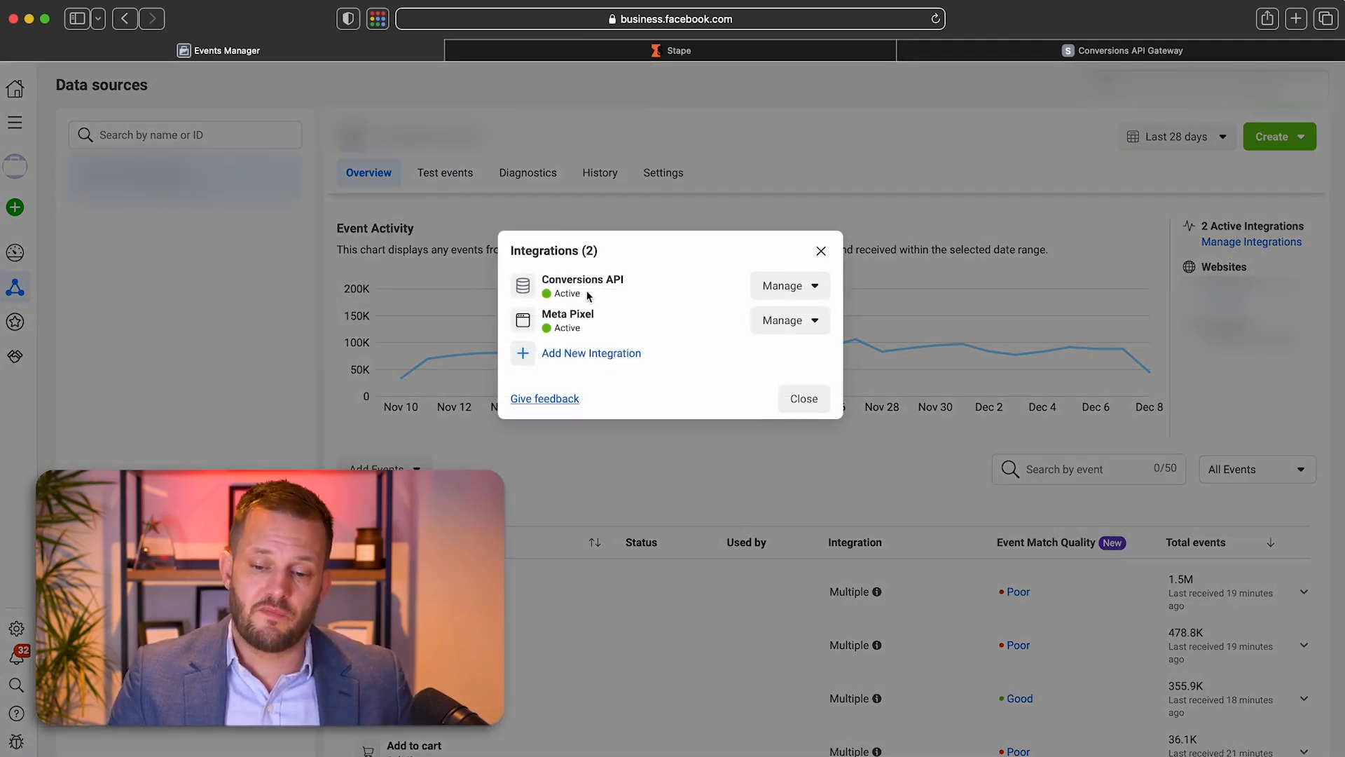
click(802, 398)
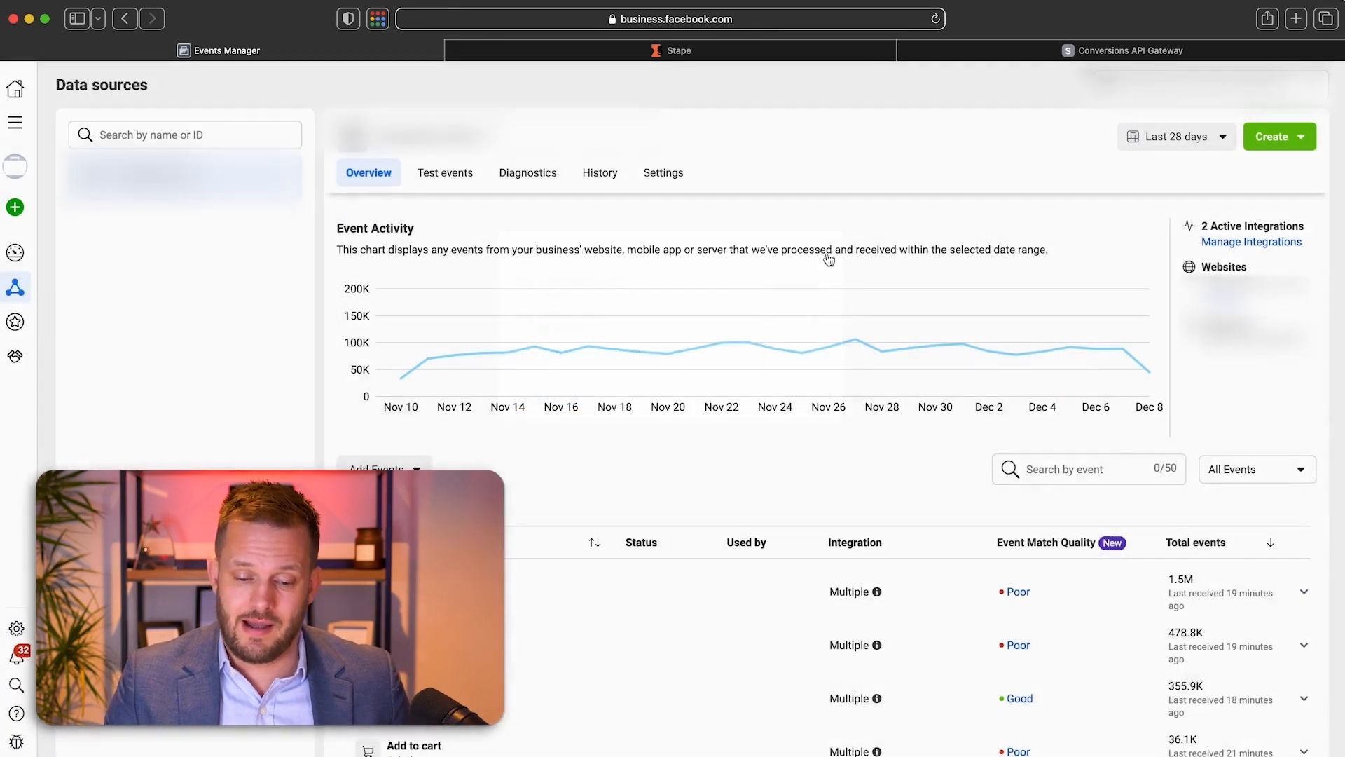
scroll(down, 3)
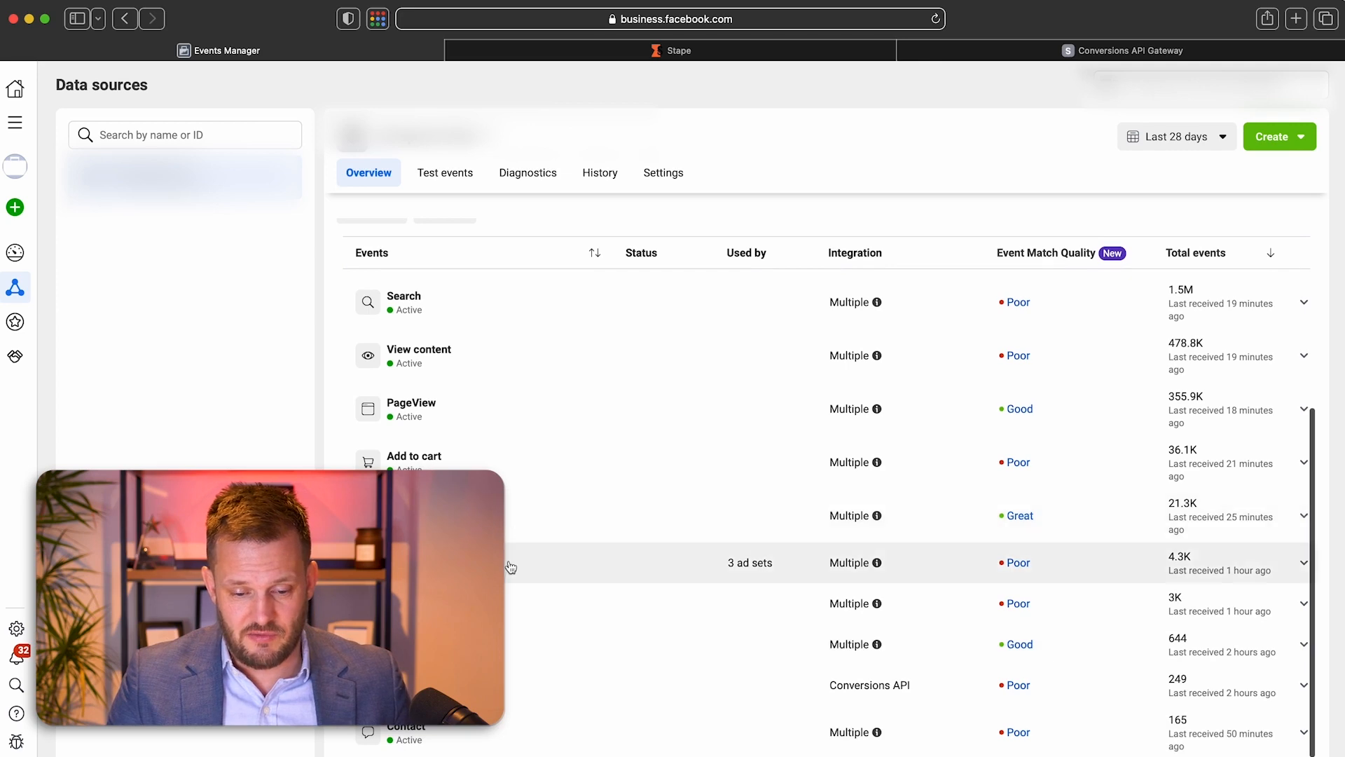
- Expand the Initiate checkout event to compare browser and server event counts
click(749, 562)
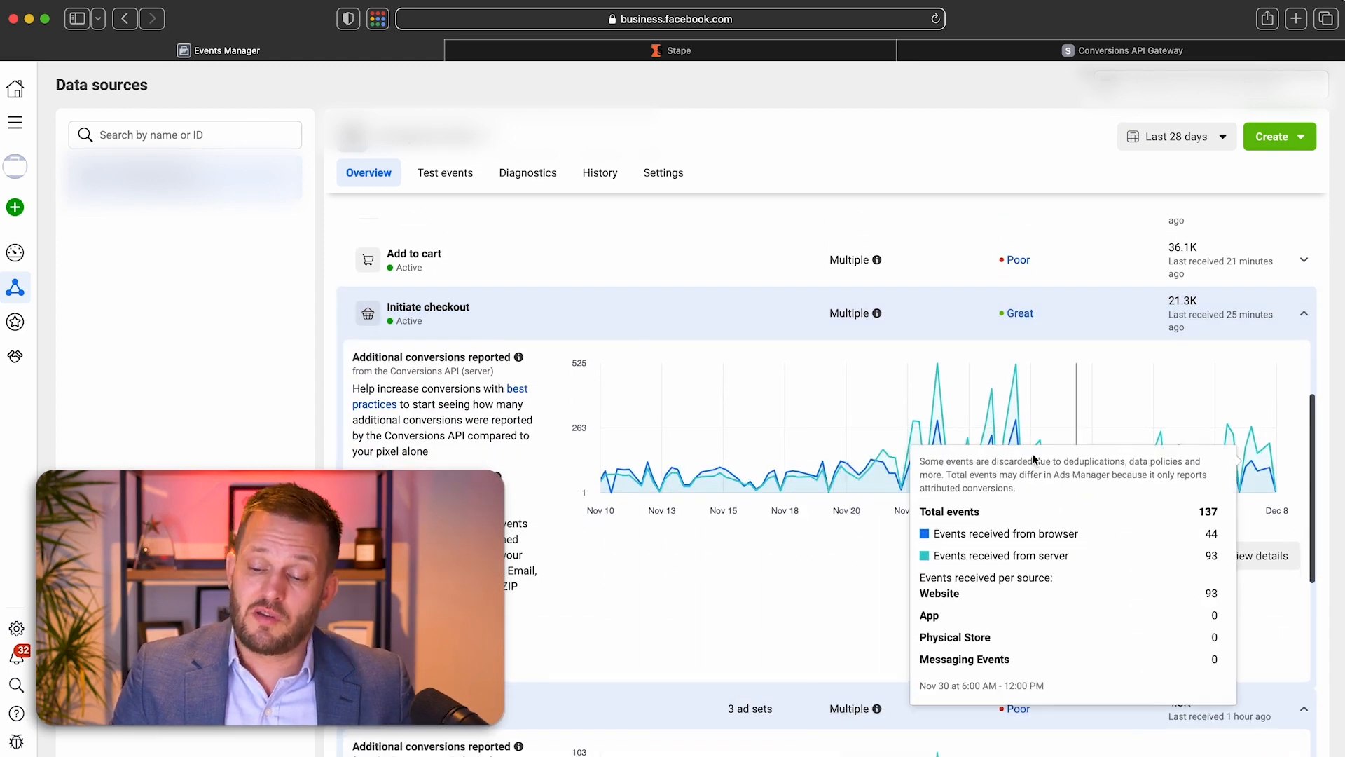
scroll(down, 3)
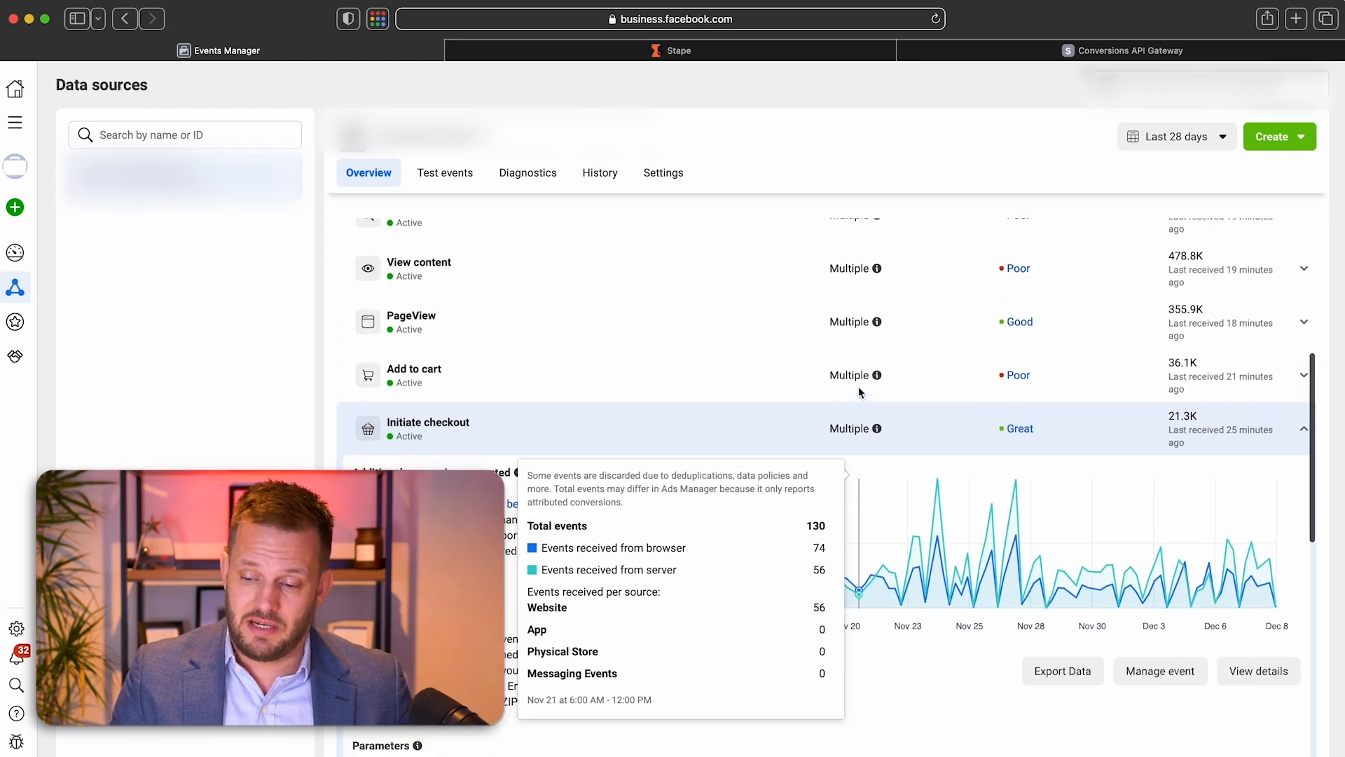
scroll(down, 3)
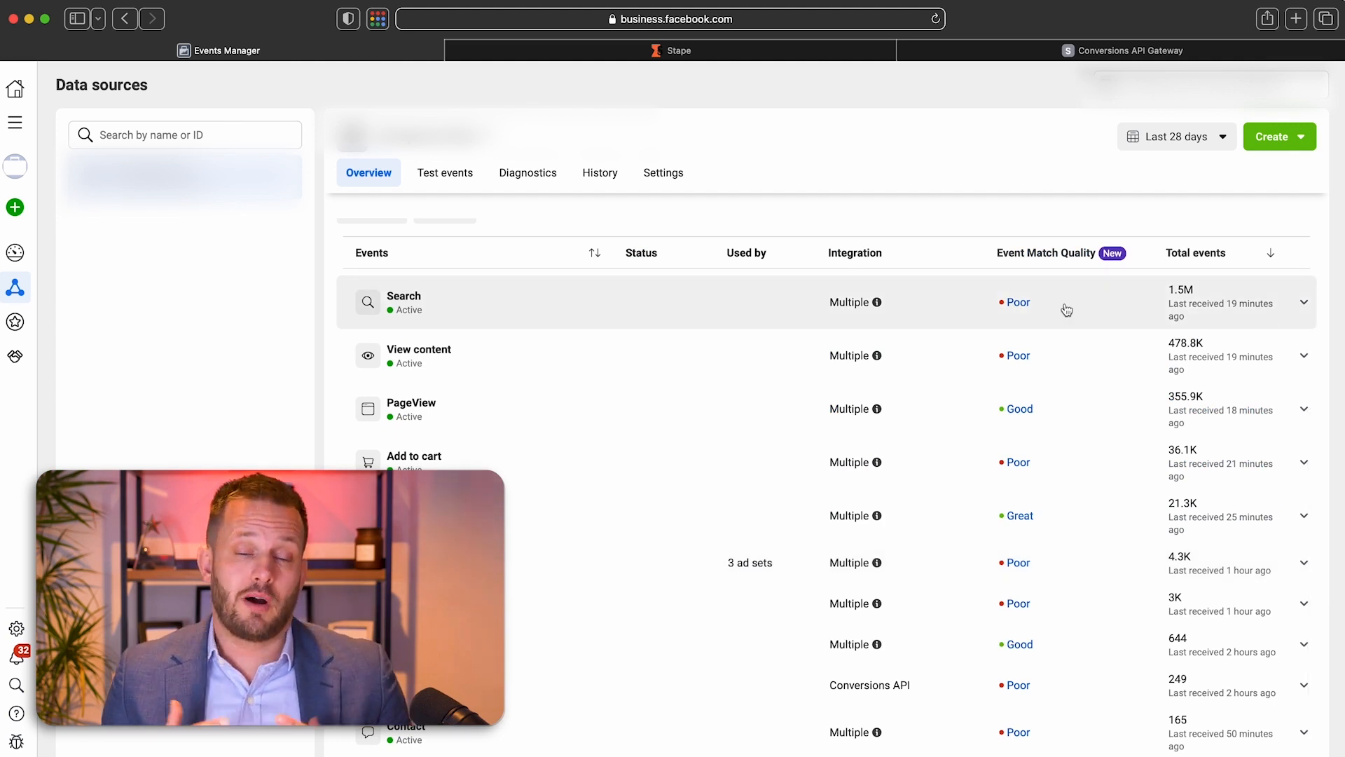
mouse_move(745, 363)
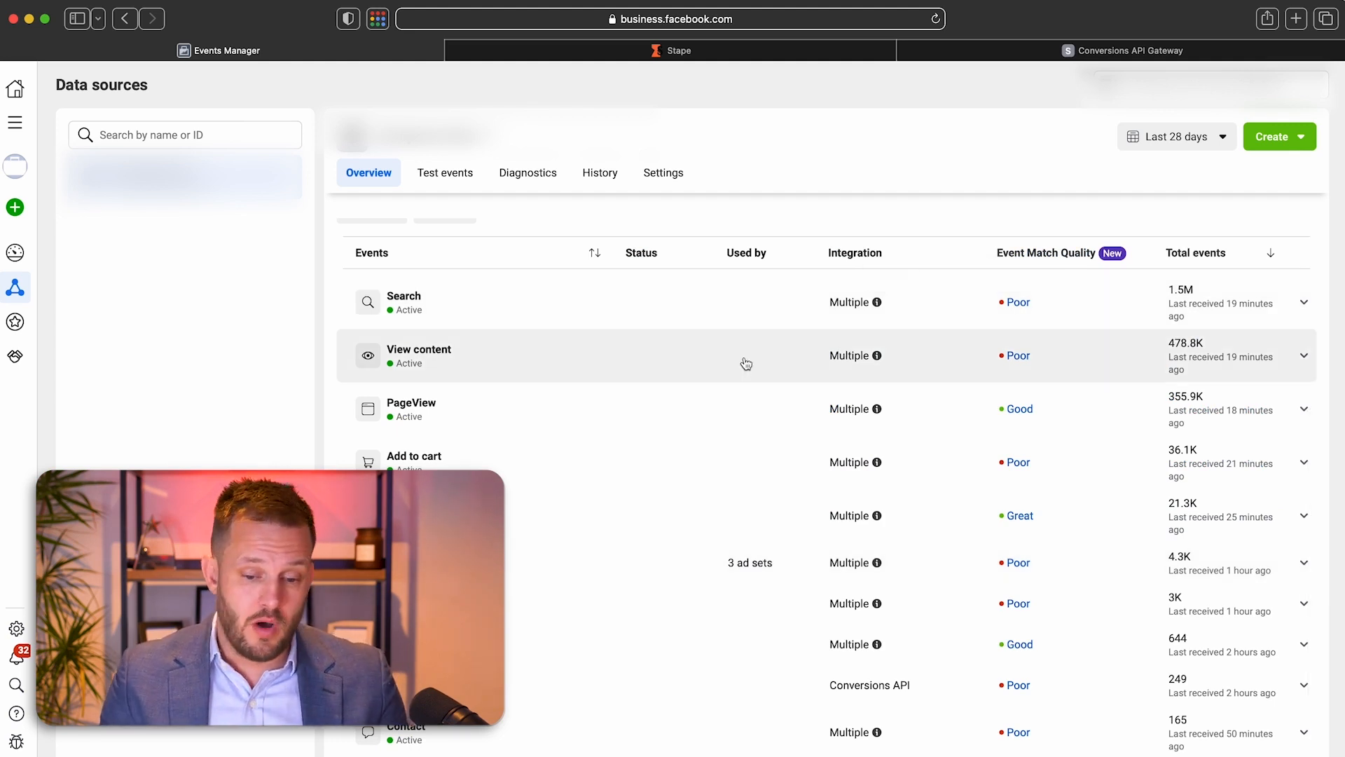
mouse_move(723, 417)
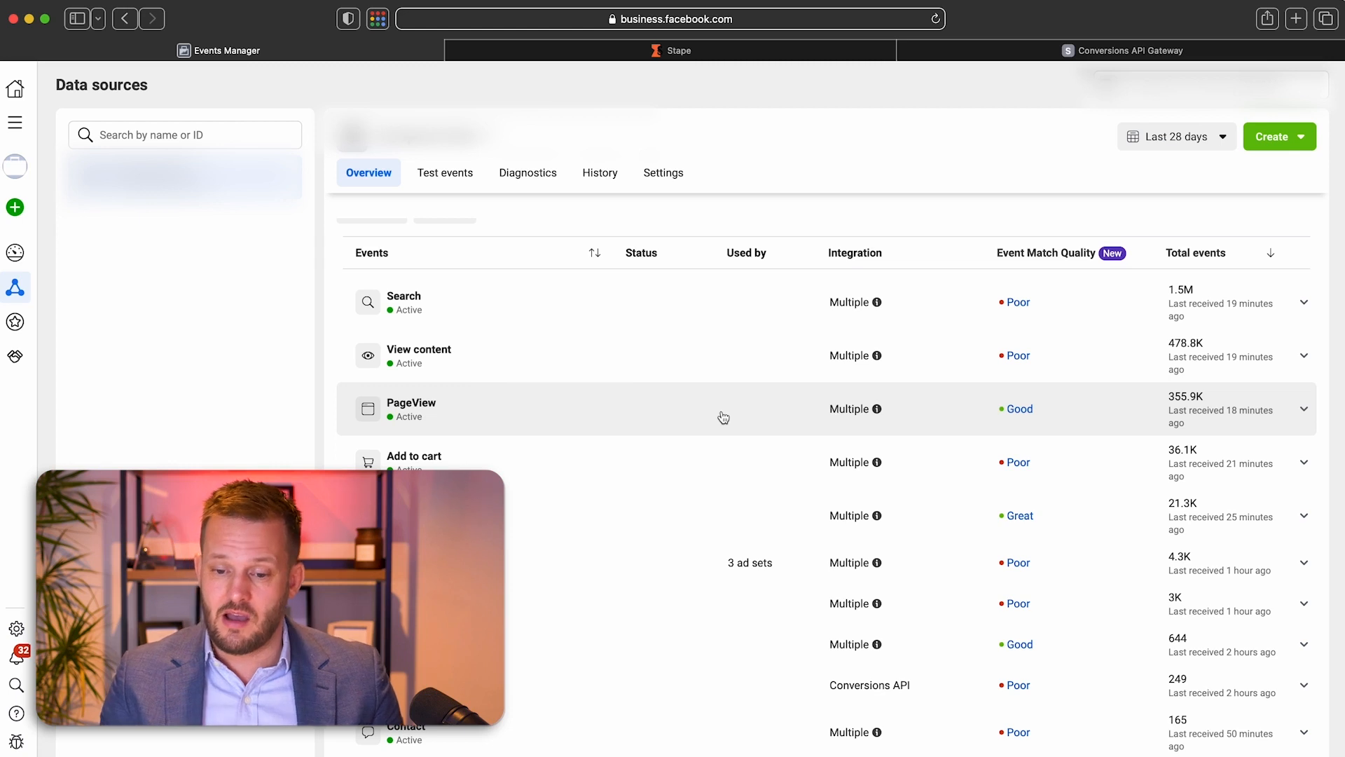
mouse_move(736, 413)
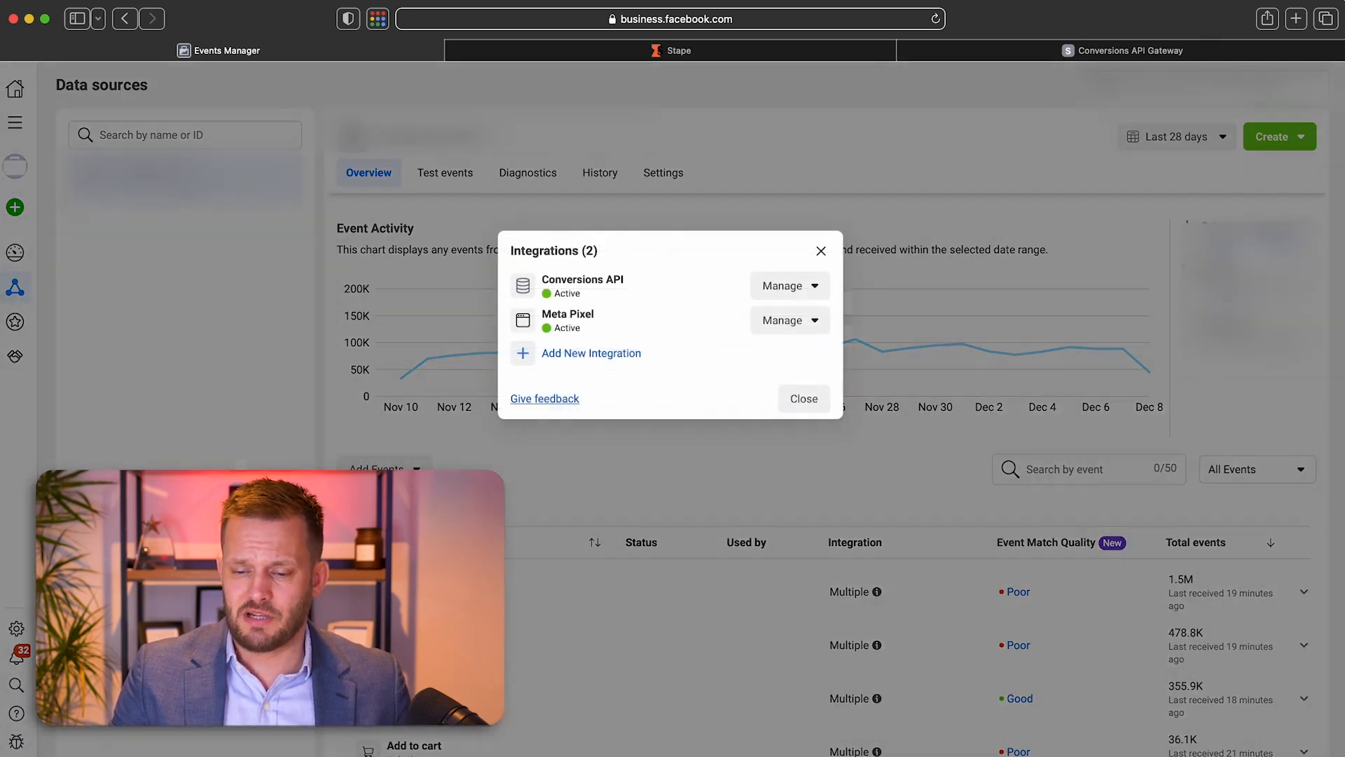
- Review the Meta Pixel's Manage options and dismiss the Integrations dialog
click(781, 320)
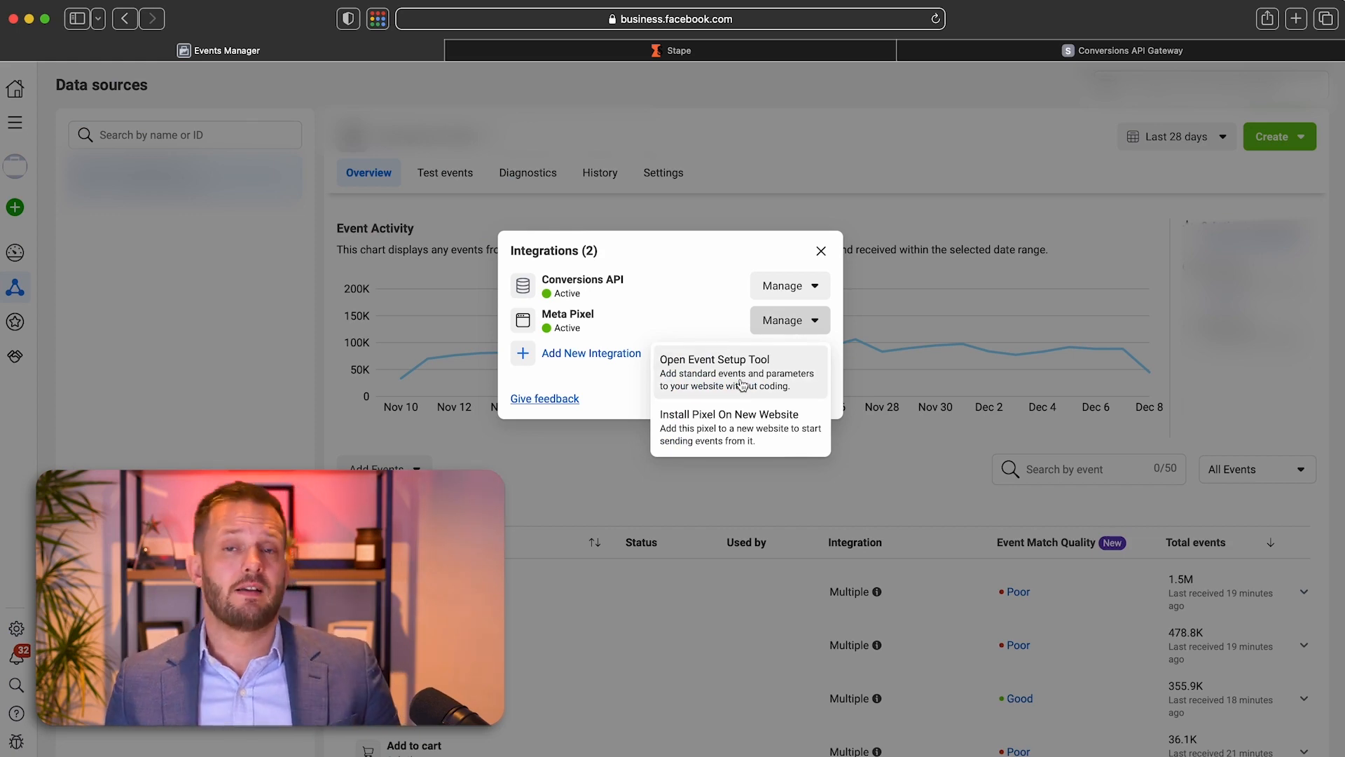
mouse_move(631, 444)
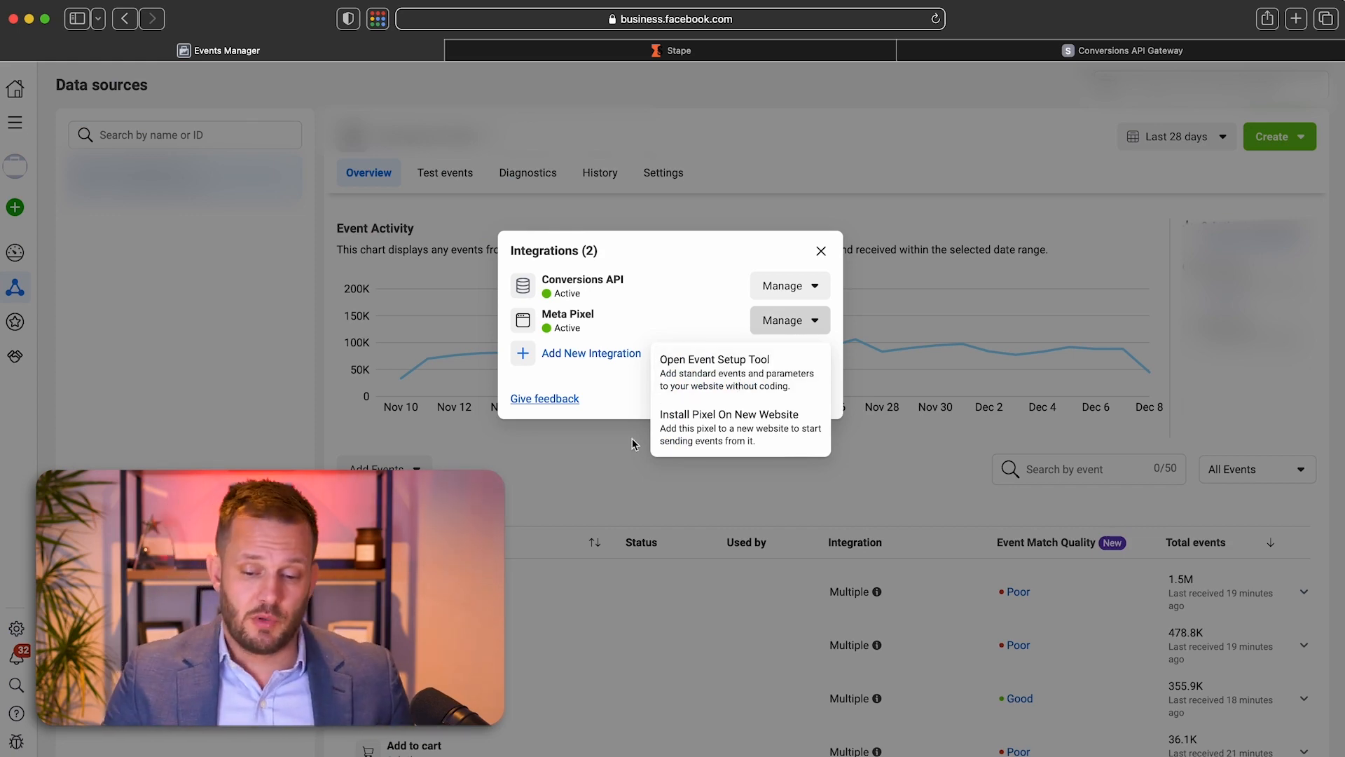
click(820, 251)
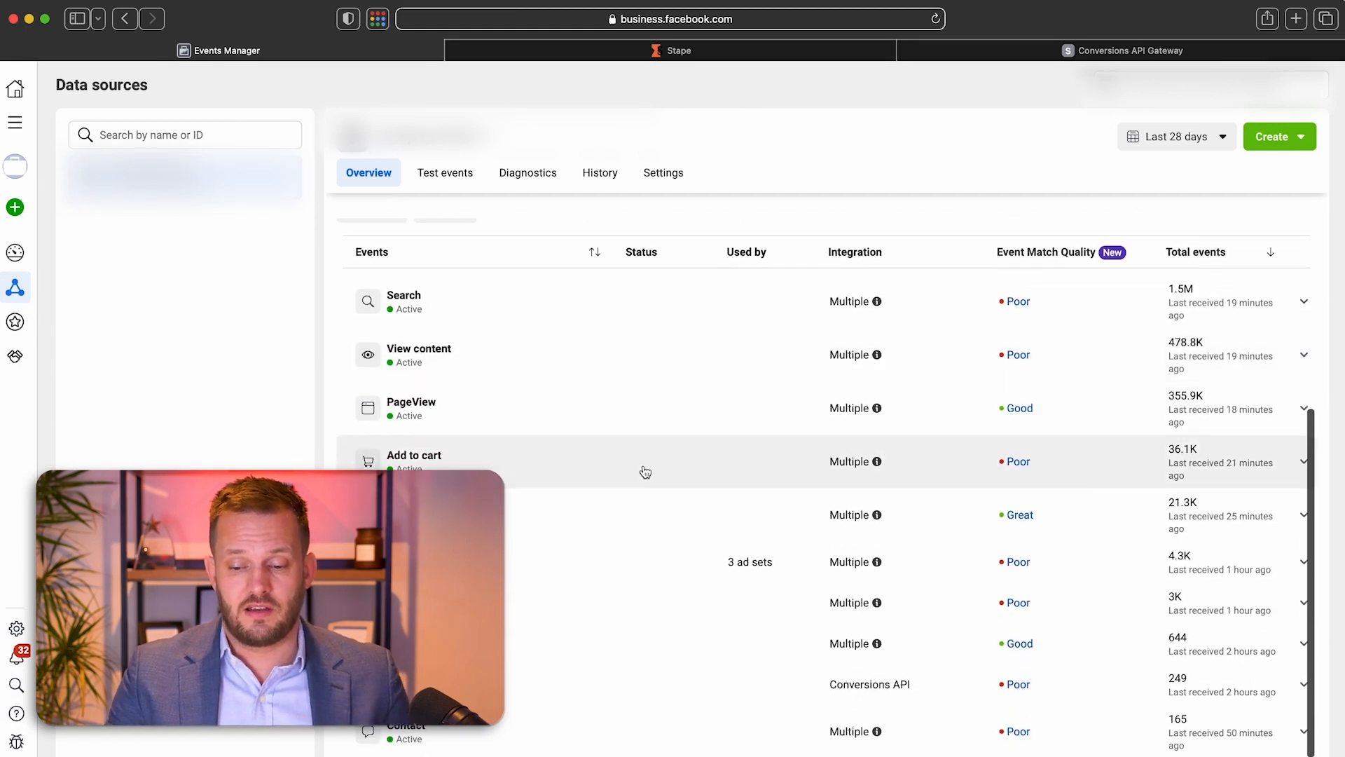
mouse_move(685, 483)
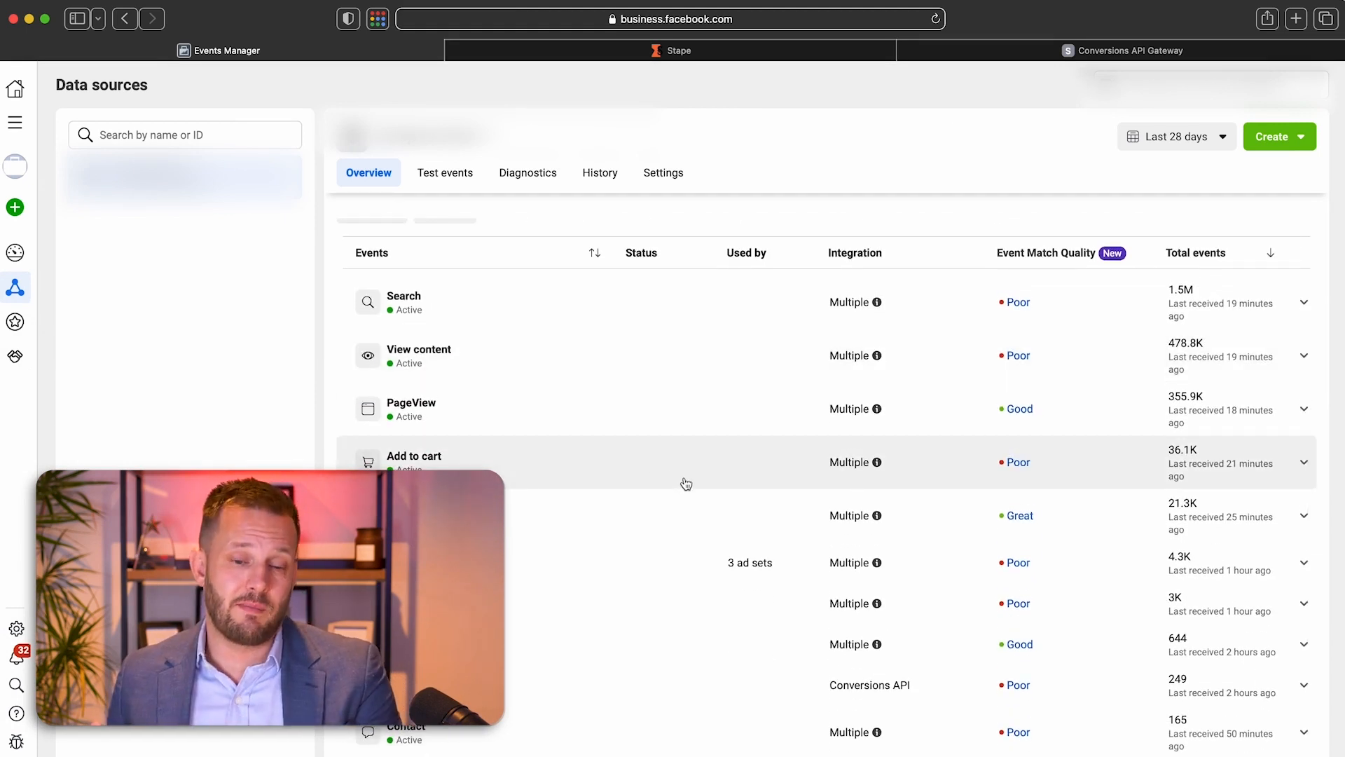